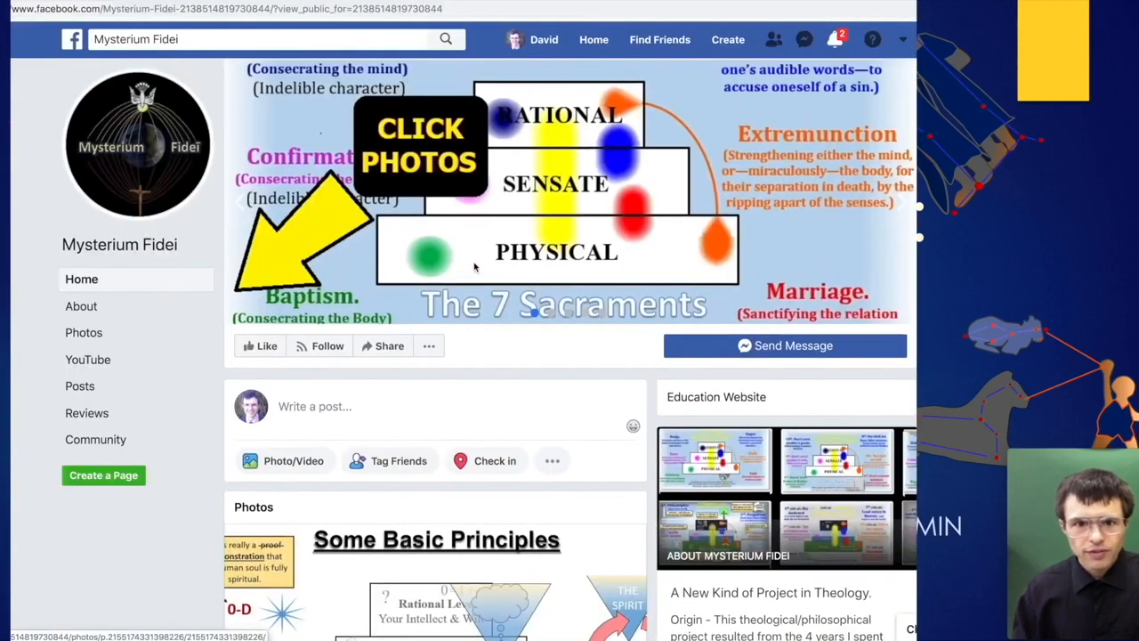
Show the Mysterium Fidei page's Photos and browse the album of theology diagrams
click(84, 332)
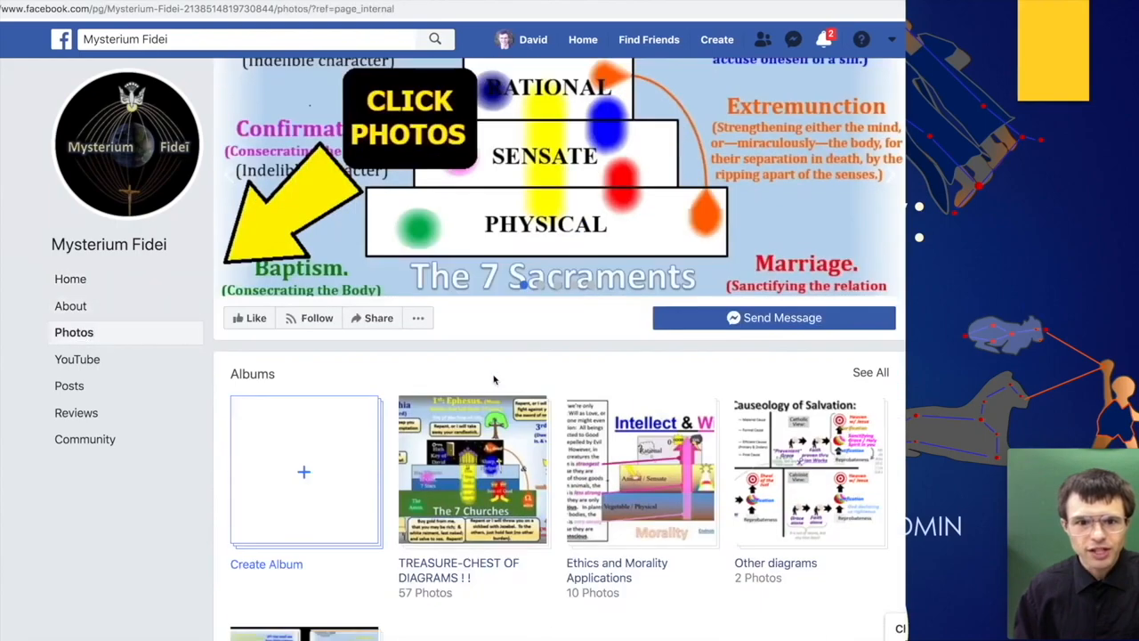
click(473, 470)
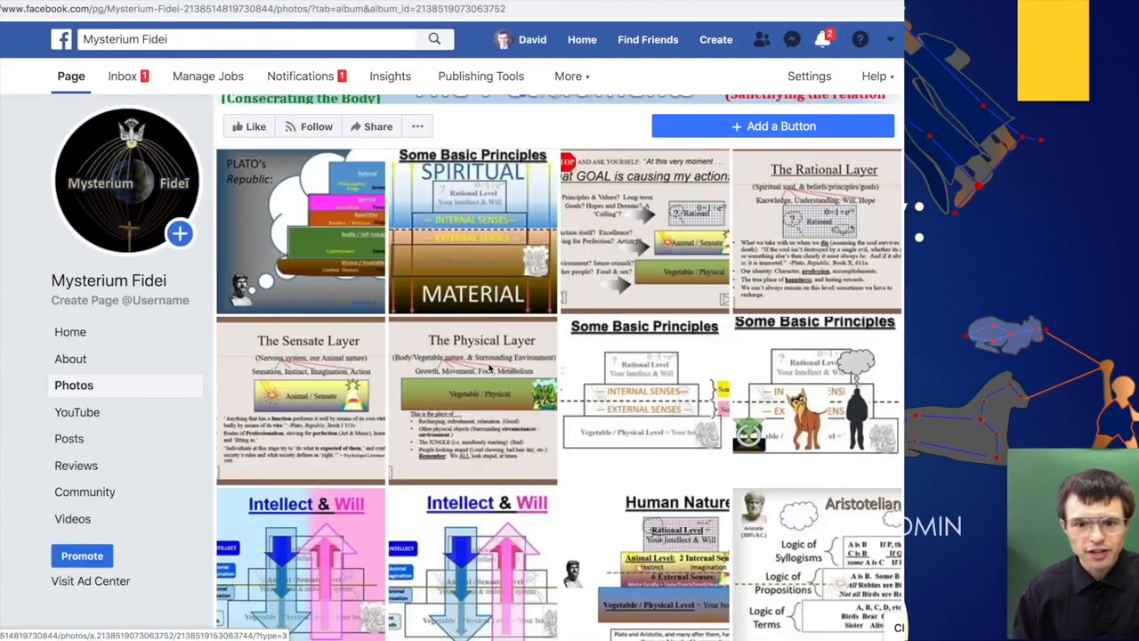
scroll(down, 3)
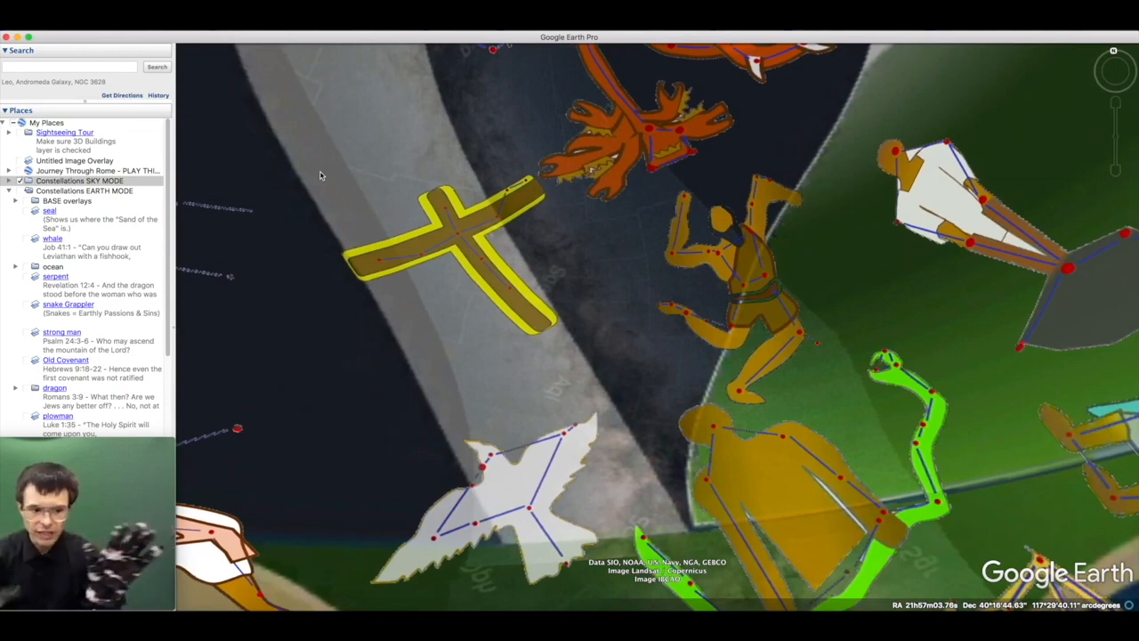
mouse_move(296, 167)
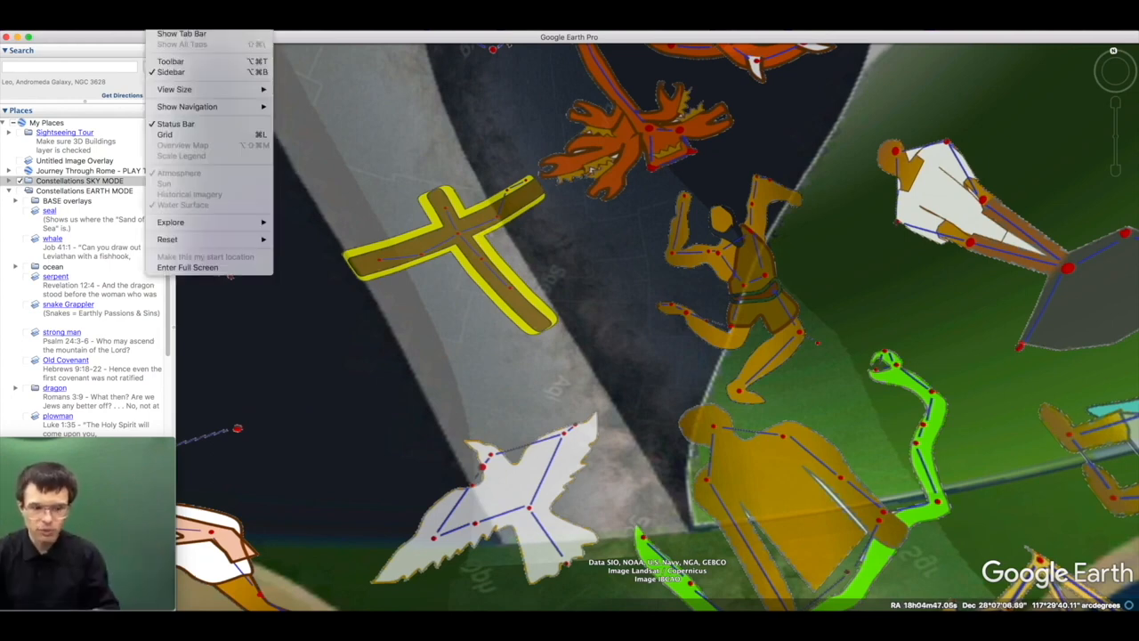
Switch View > Explore from Sky to Earth, revealing the globe with the EARTH MODE constellation layer
click(171, 220)
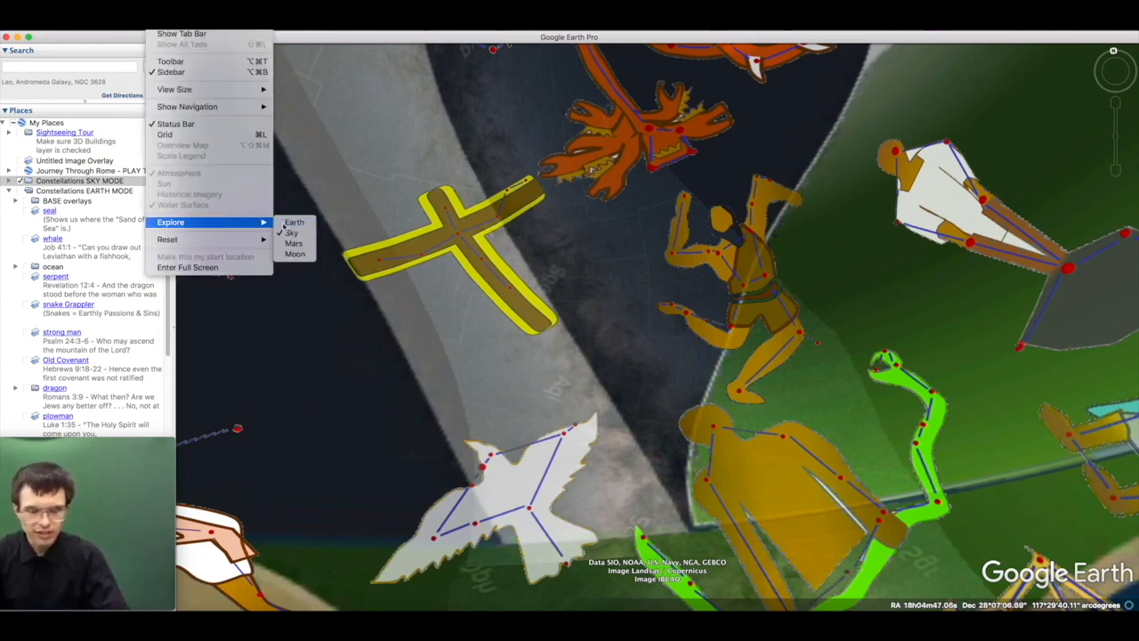
click(293, 221)
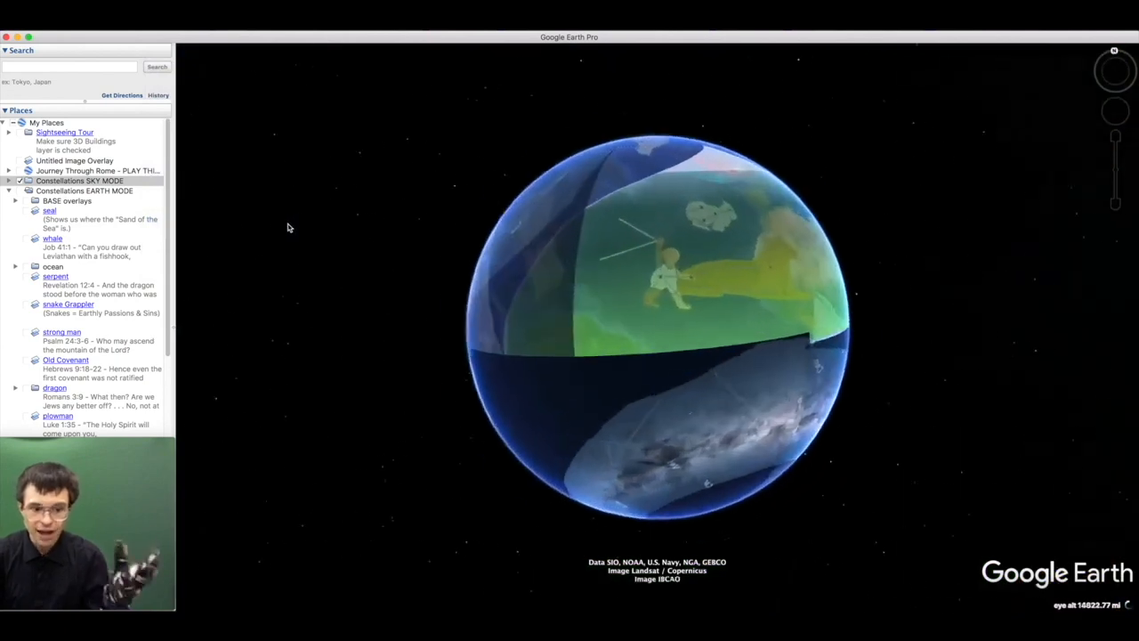
click(21, 190)
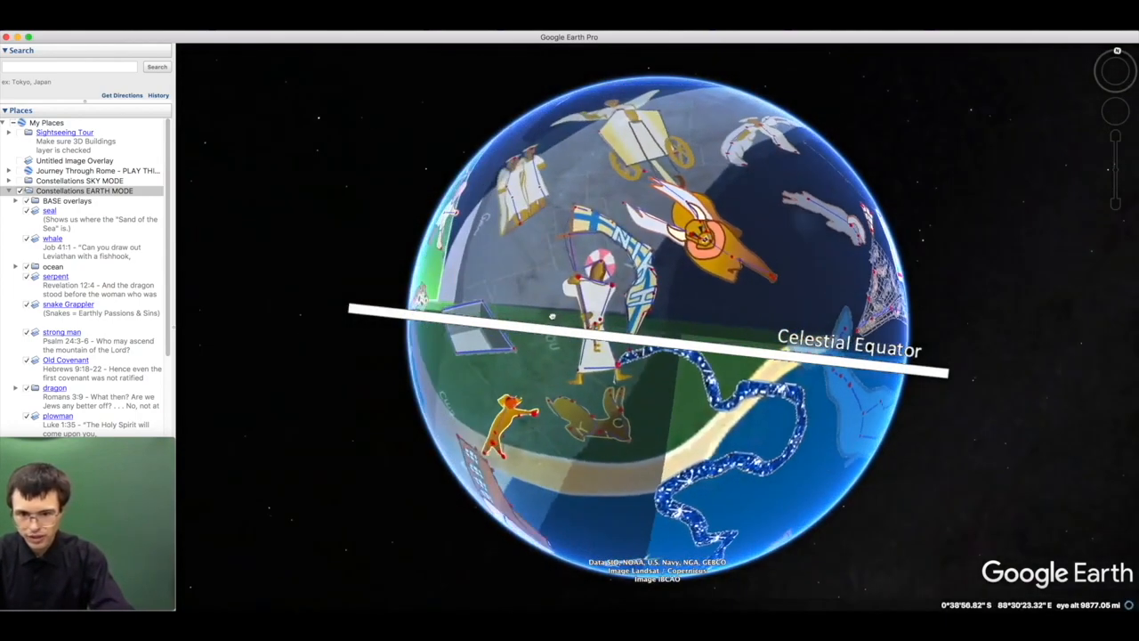
drag(552, 317, 466, 374)
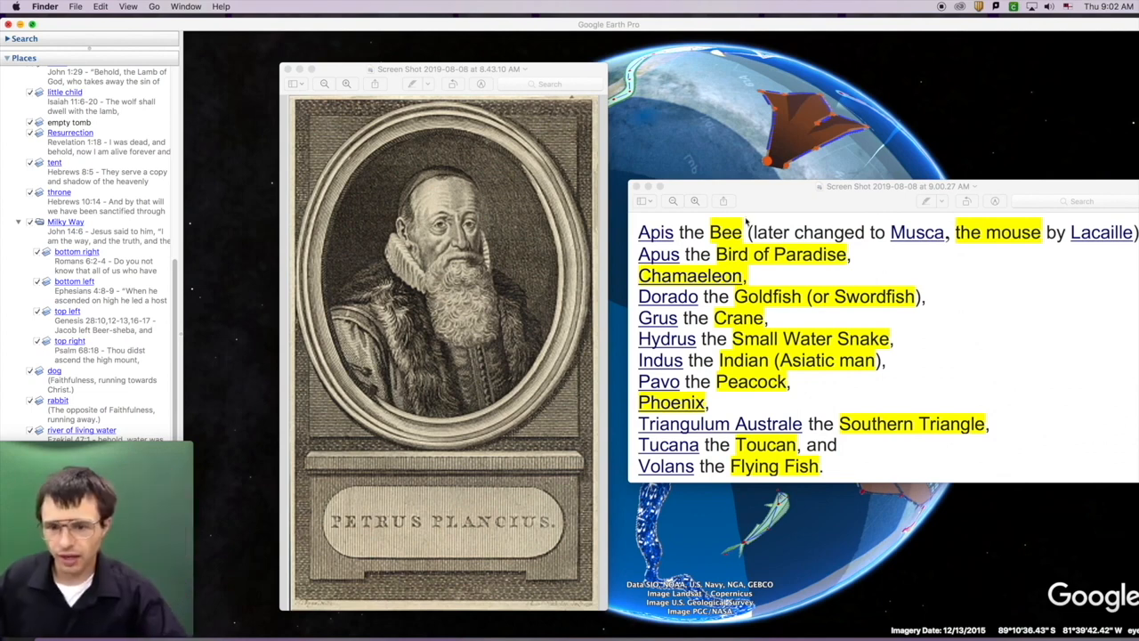
mouse_move(774, 182)
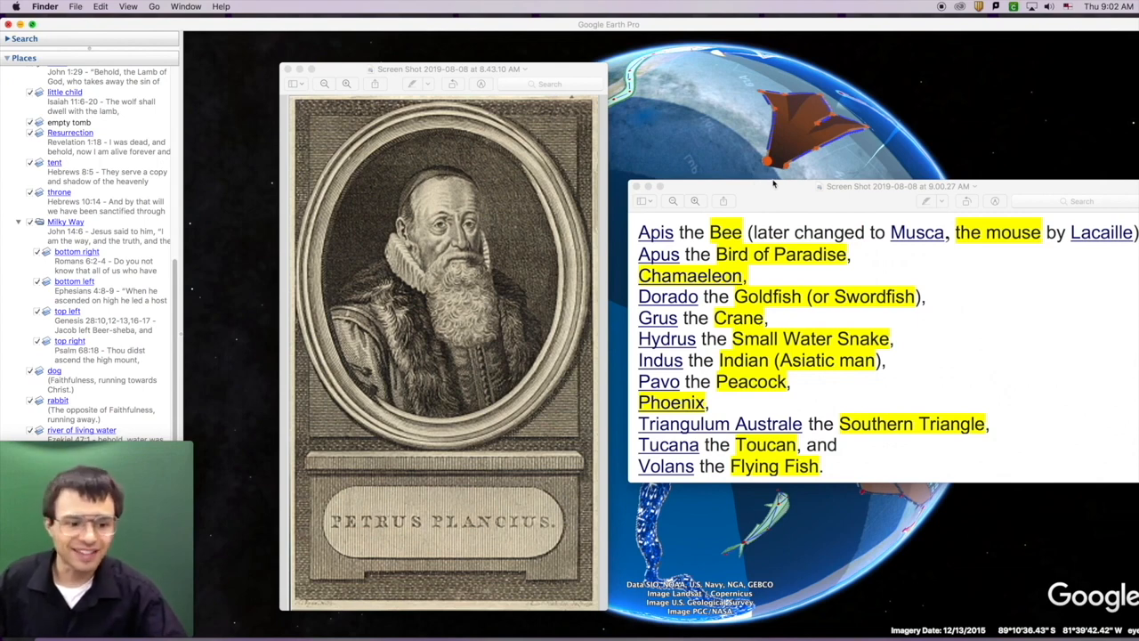
mouse_move(751, 174)
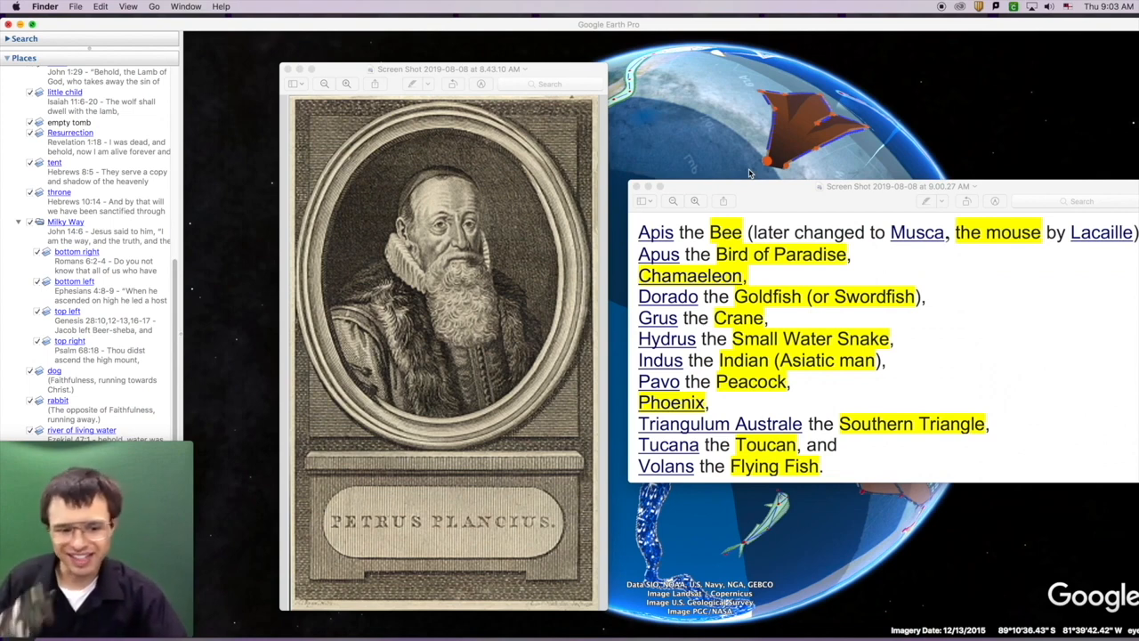
mouse_move(739, 121)
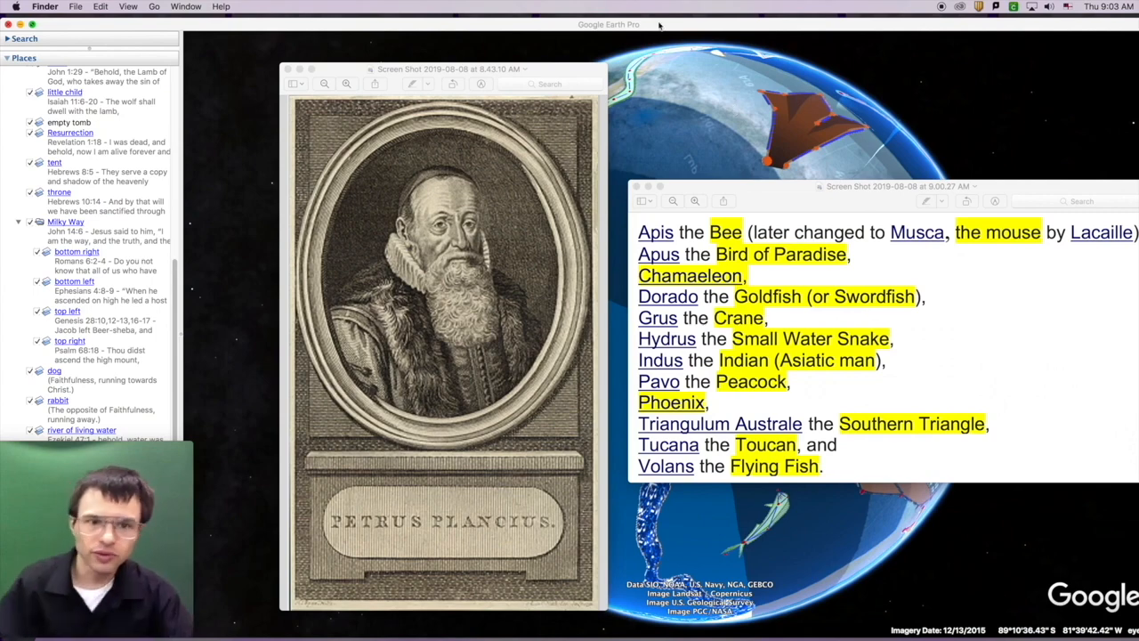
Close the Preview screenshot of southern constellation names, returning to the Wolf overlay on the globe
click(289, 67)
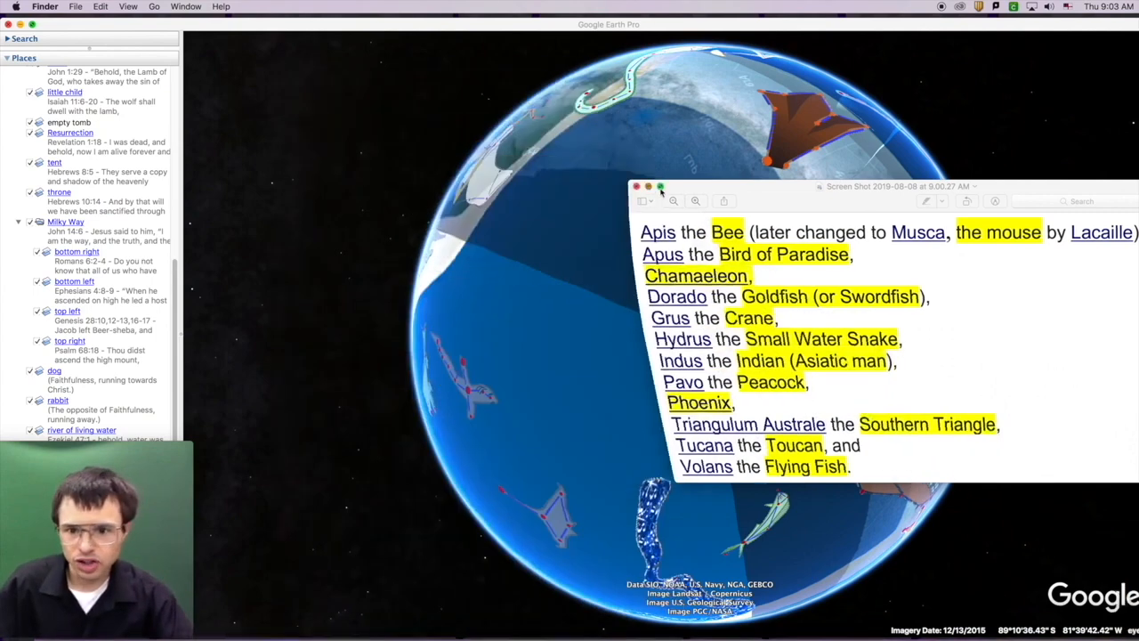
click(637, 187)
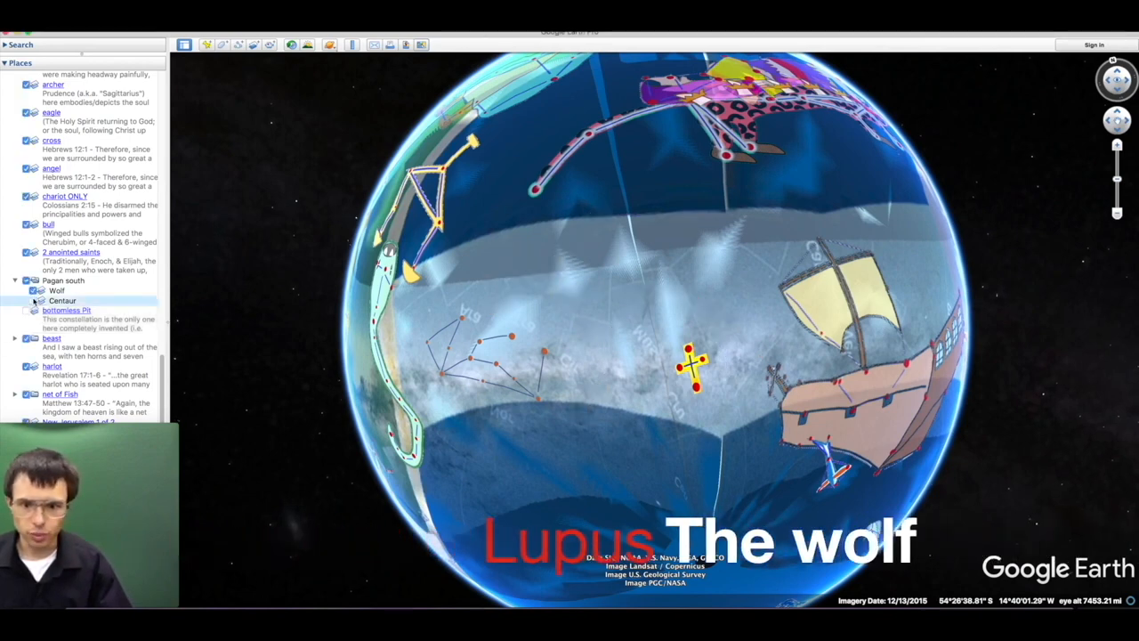
Show the Centaur overlay under Pagan south, then the Earth-mode BASE background overlay
click(39, 299)
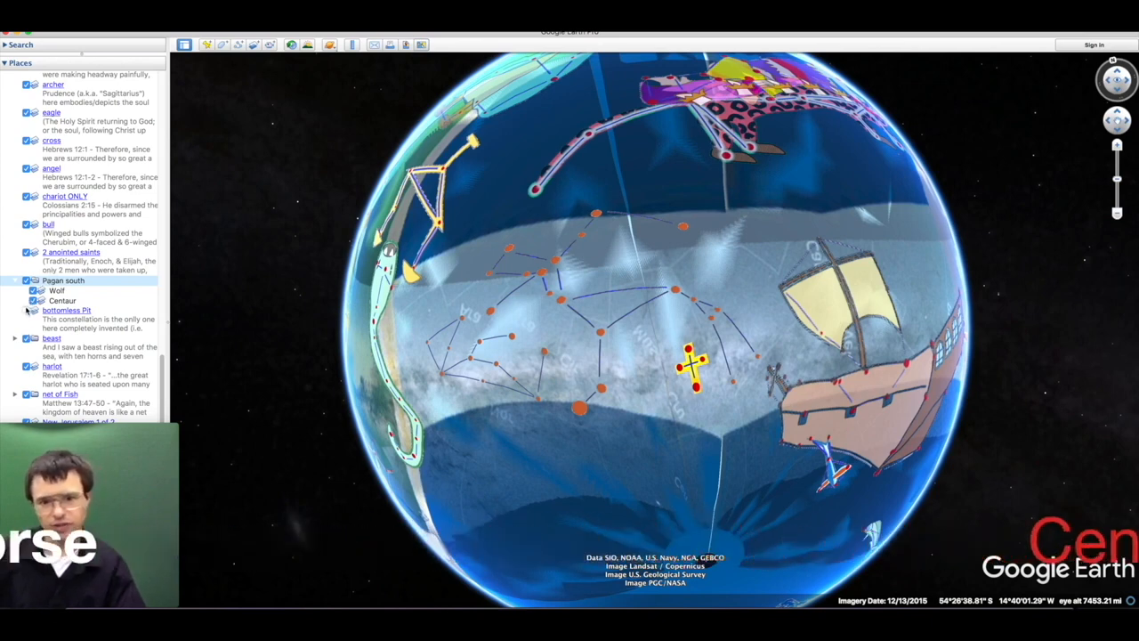
click(32, 310)
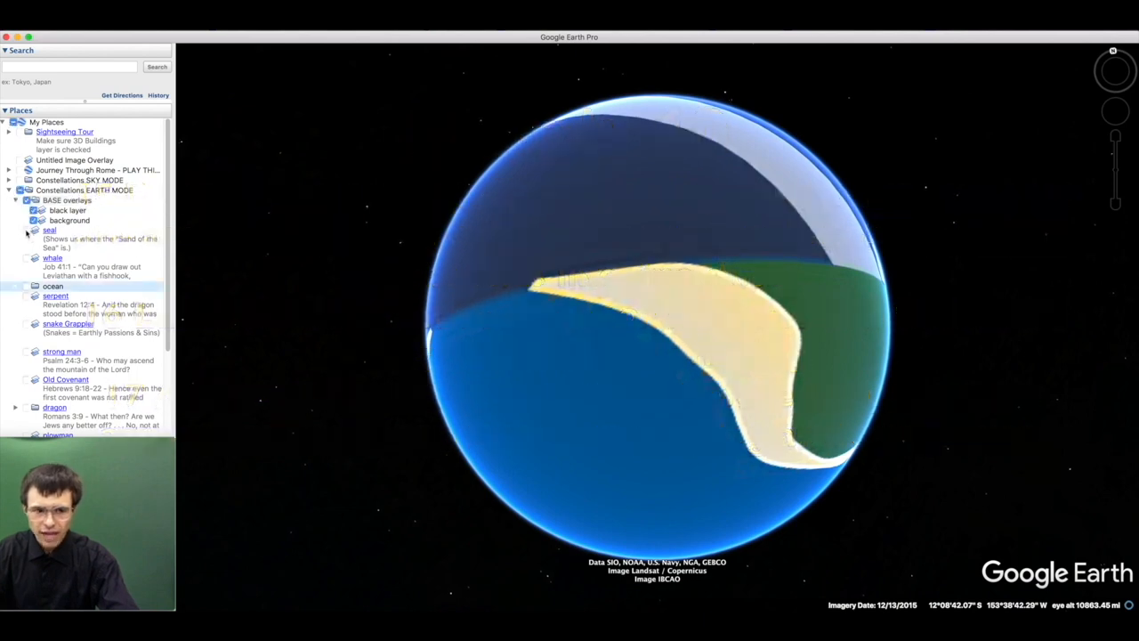
Show the whale and ocean overlays and turn the globe toward the serpent and snake-handler figures
click(32, 258)
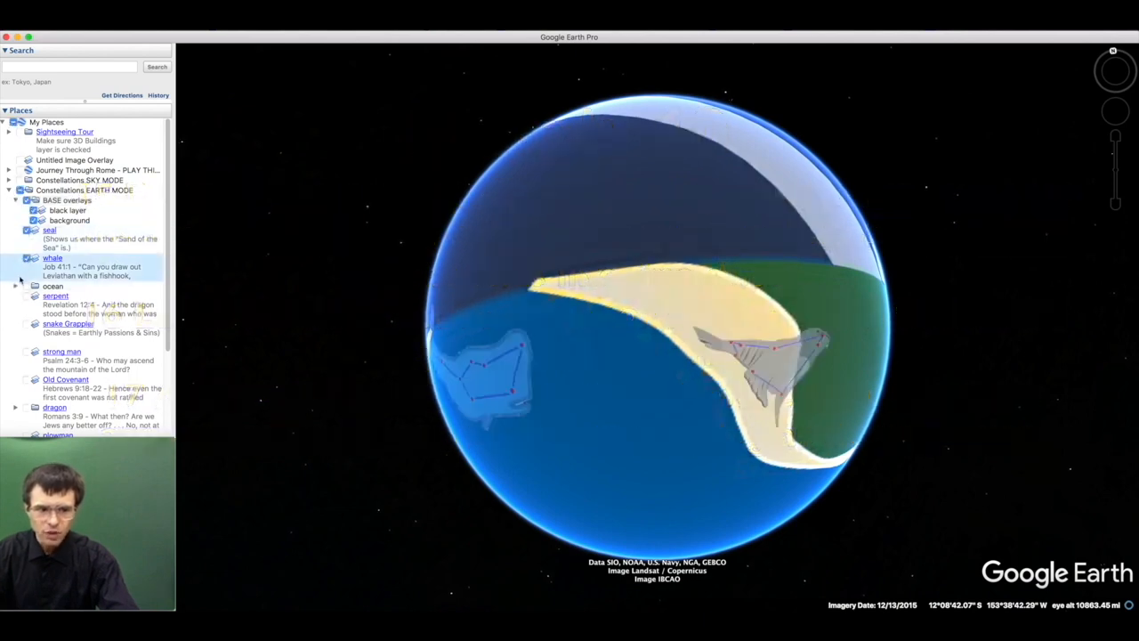
click(29, 284)
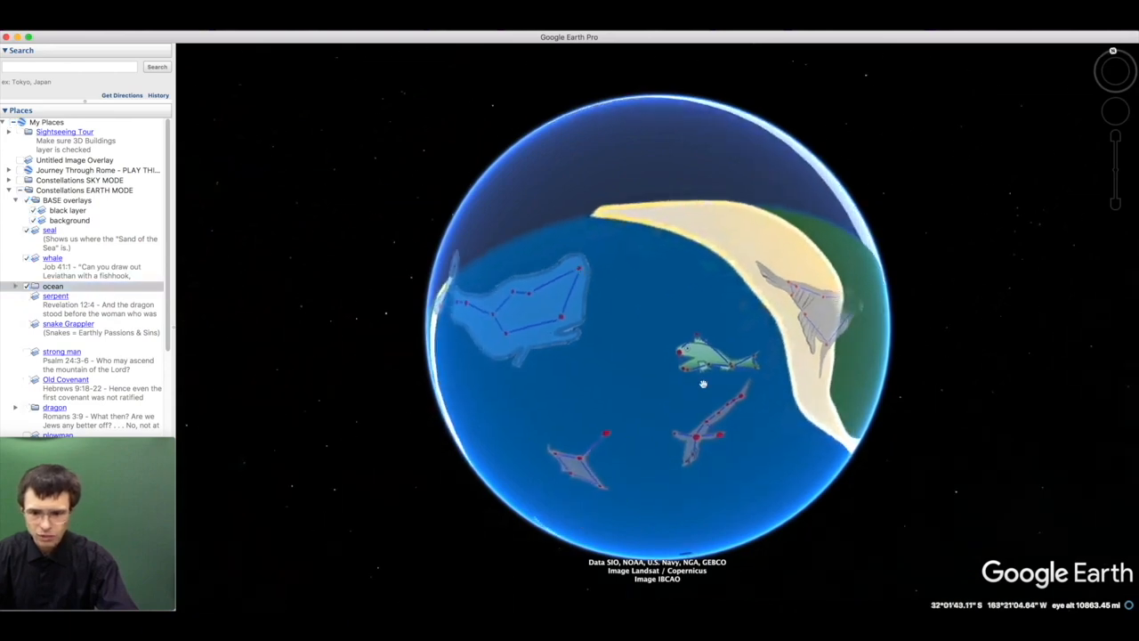
drag(702, 383, 632, 353)
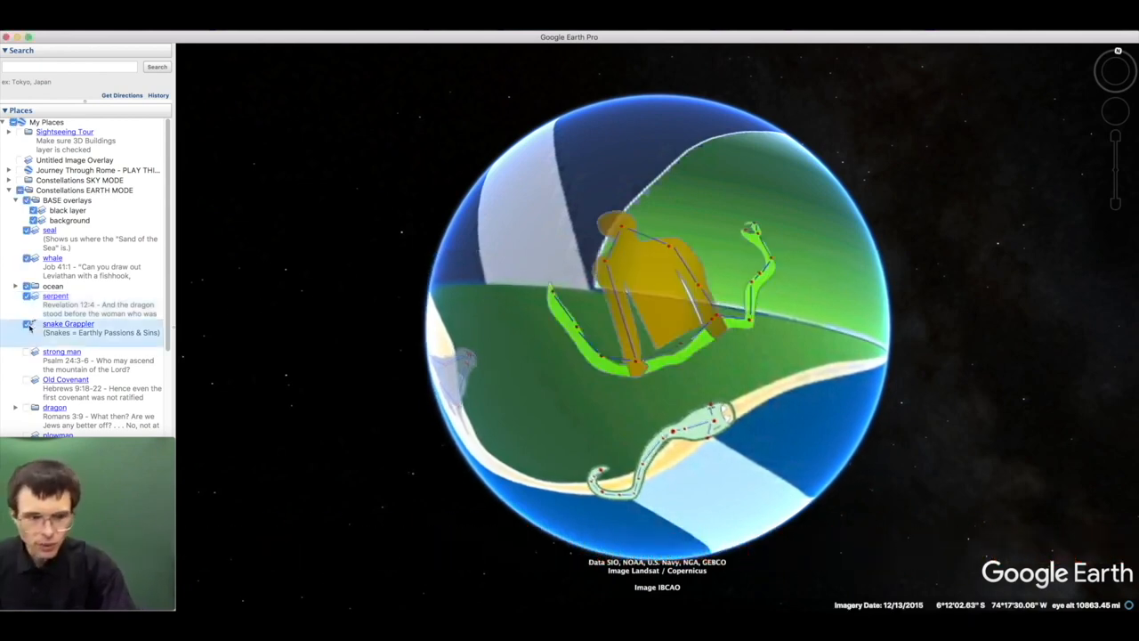
mouse_move(534, 363)
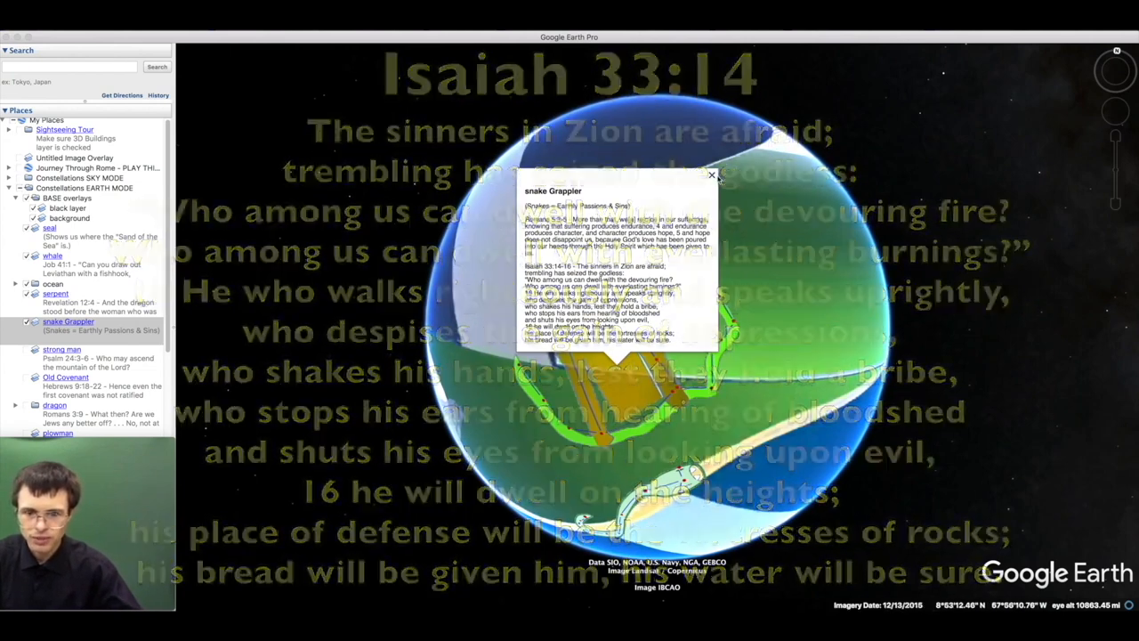
click(711, 176)
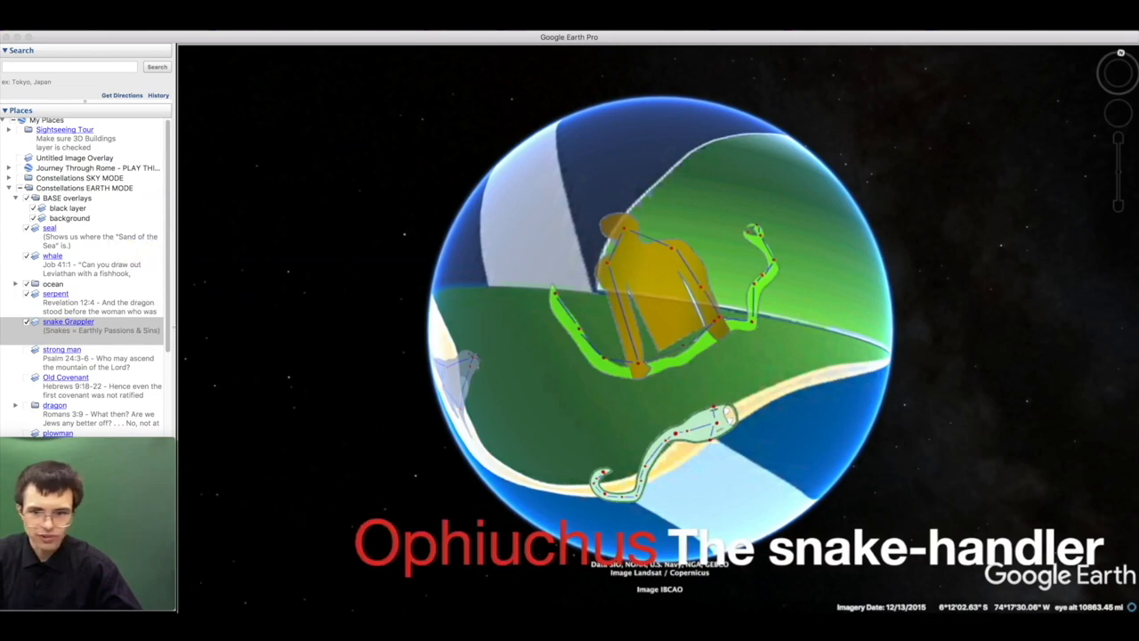
Show the strong man overlay, adding the kneeling Hercules figure to the globe
click(67, 320)
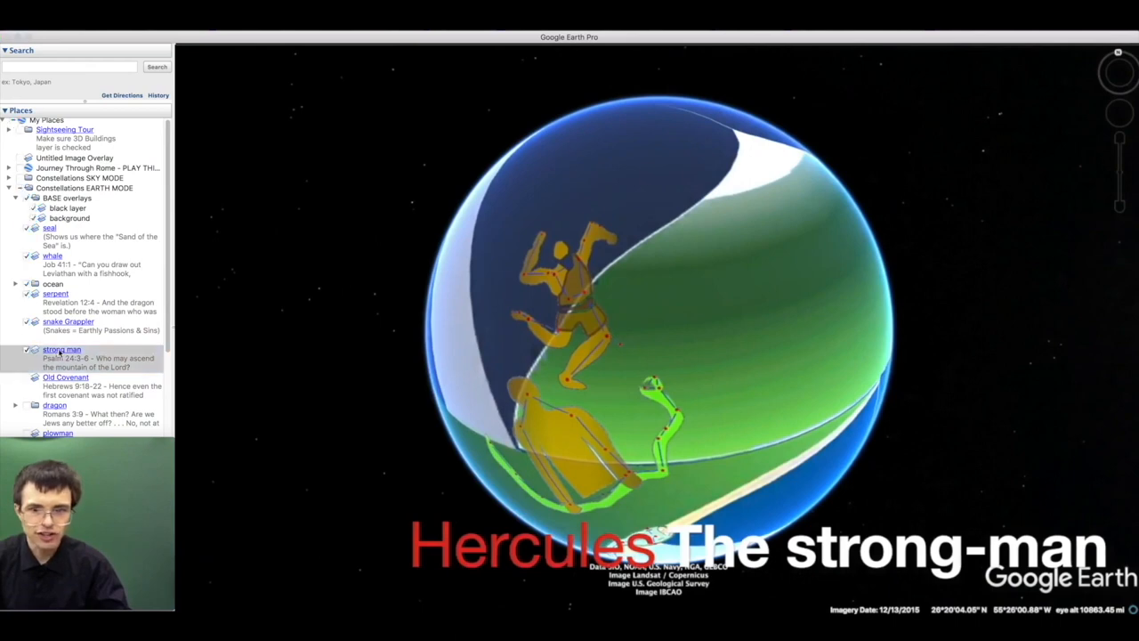
Show the Old Covenant overlay captioned Ursa Minor the little bear, moving the list toward the dragon layer
click(61, 349)
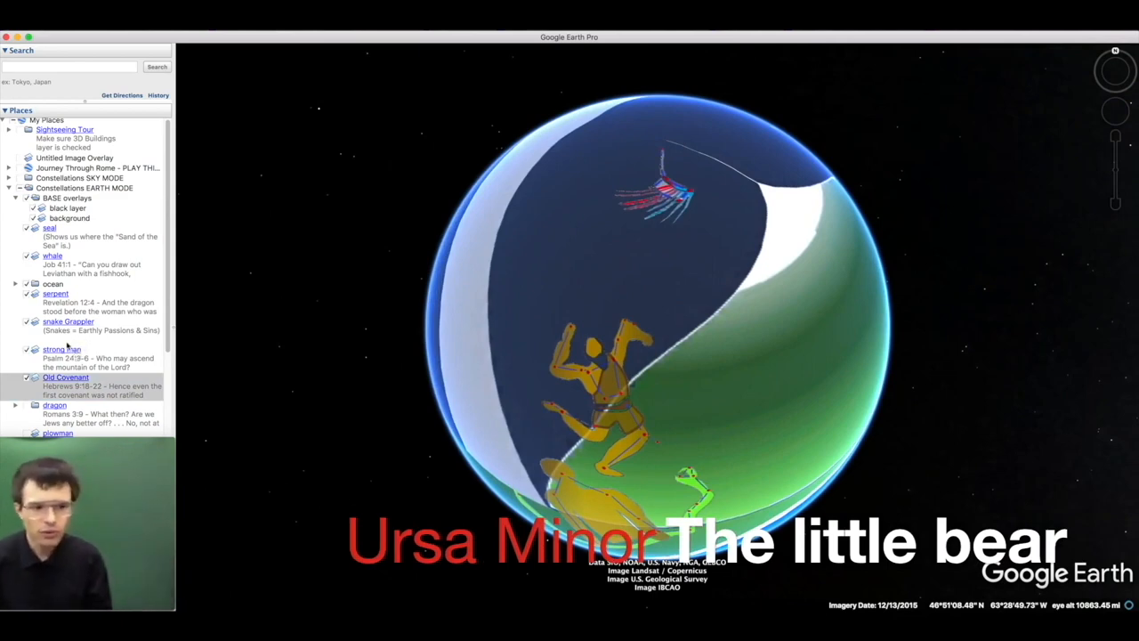
mouse_move(658, 224)
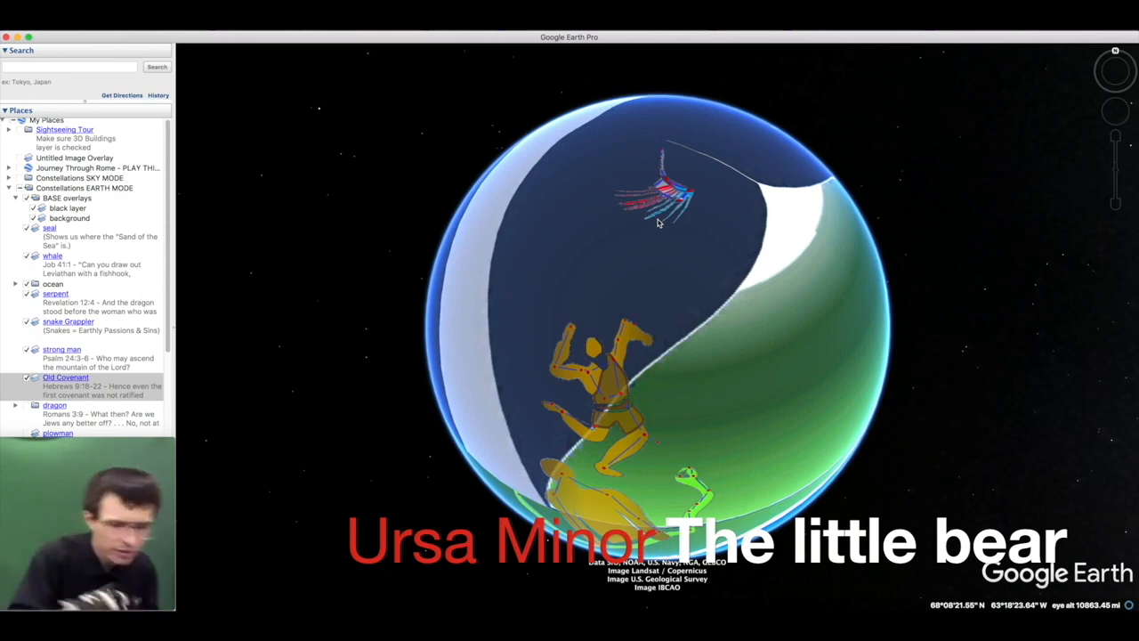
mouse_move(236, 292)
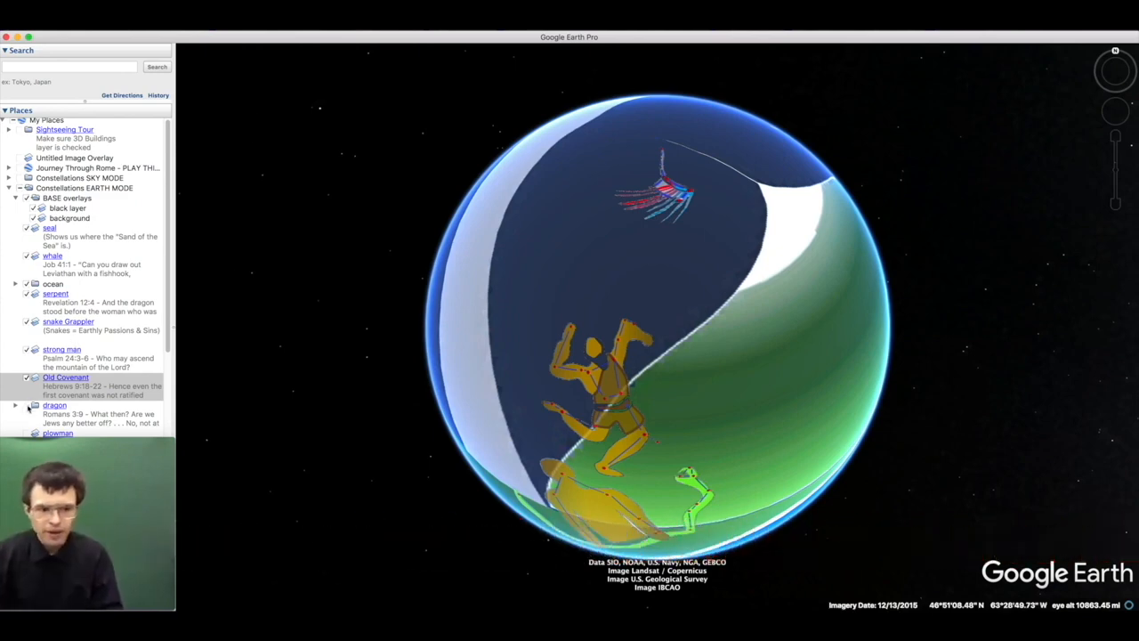
mouse_move(27, 410)
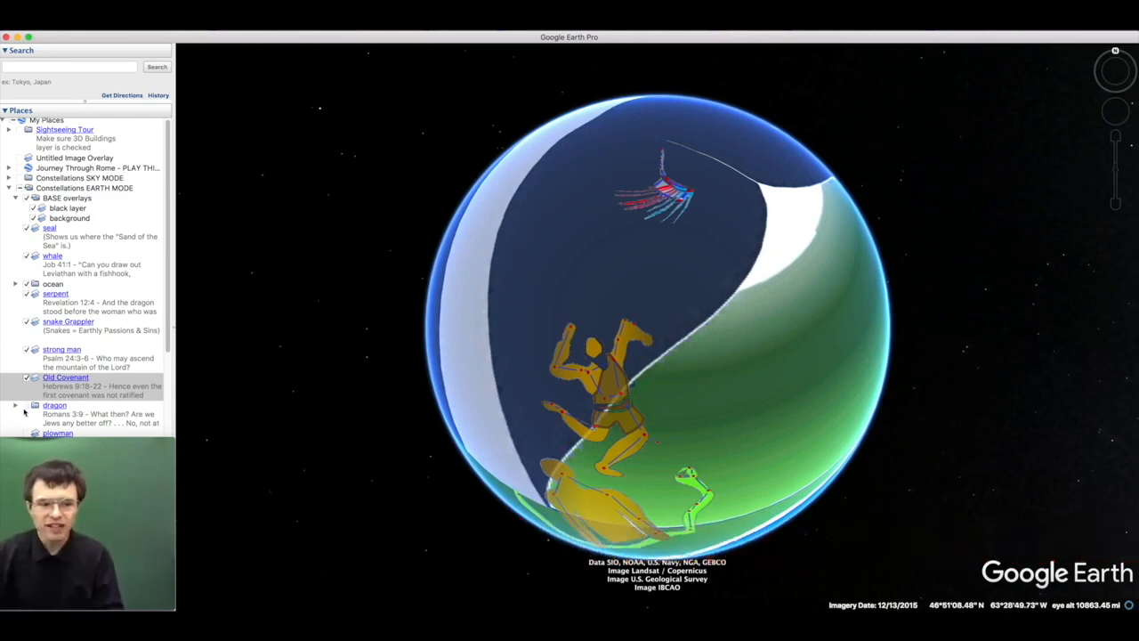
scroll(down, 3)
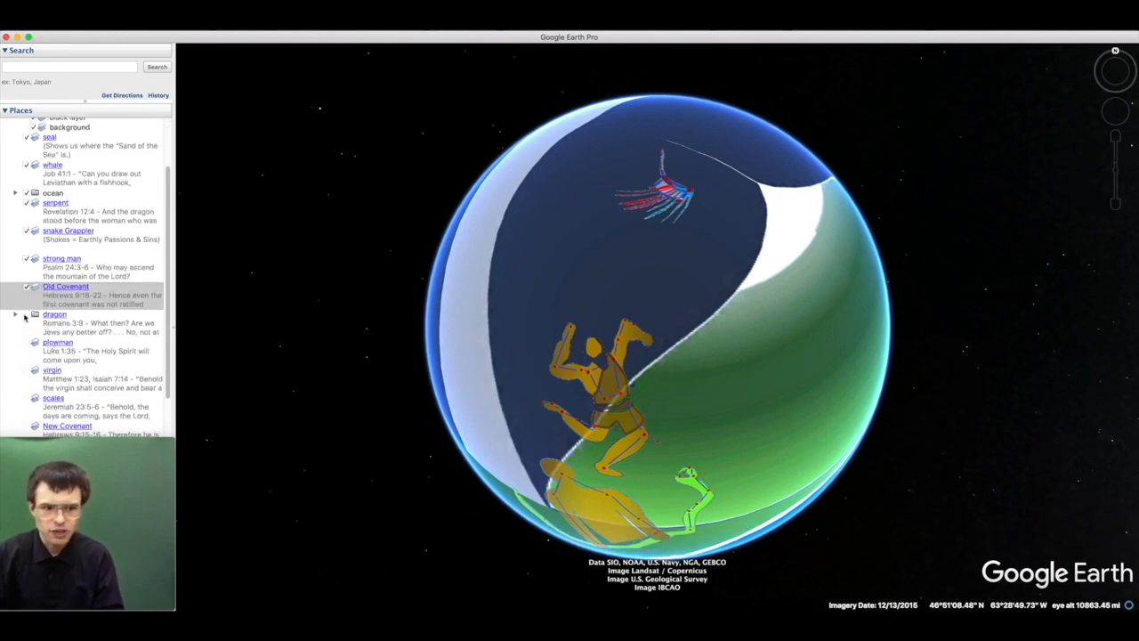
Show the Draco dragon overlay and bring up its Romans 3 and Revelation 12 scripture note
click(27, 313)
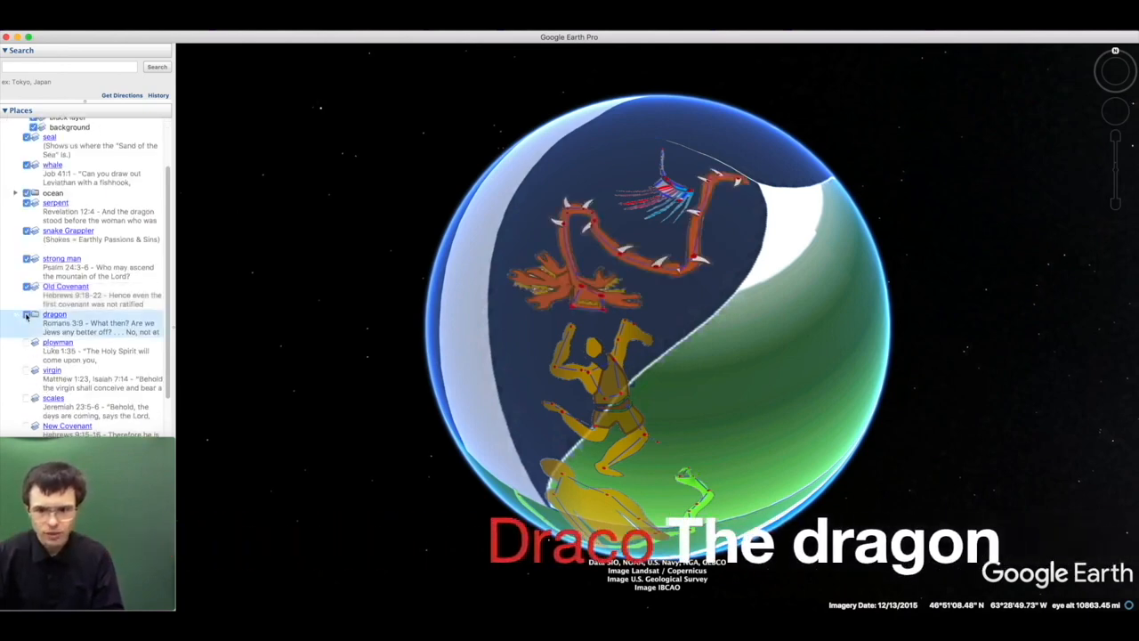
click(53, 313)
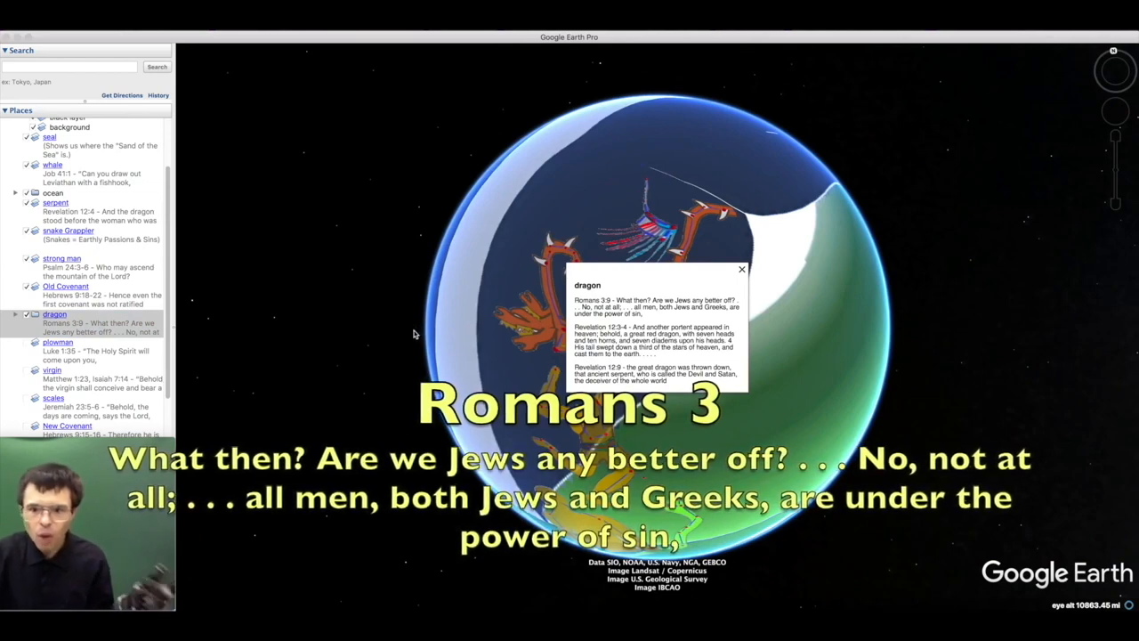
mouse_move(411, 337)
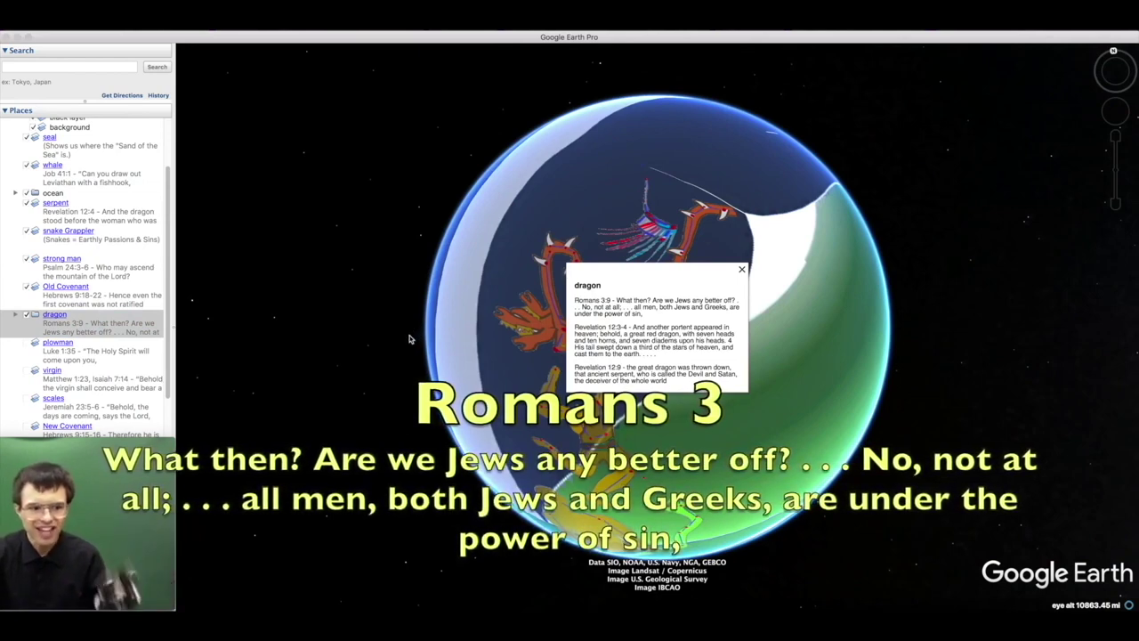
mouse_move(761, 274)
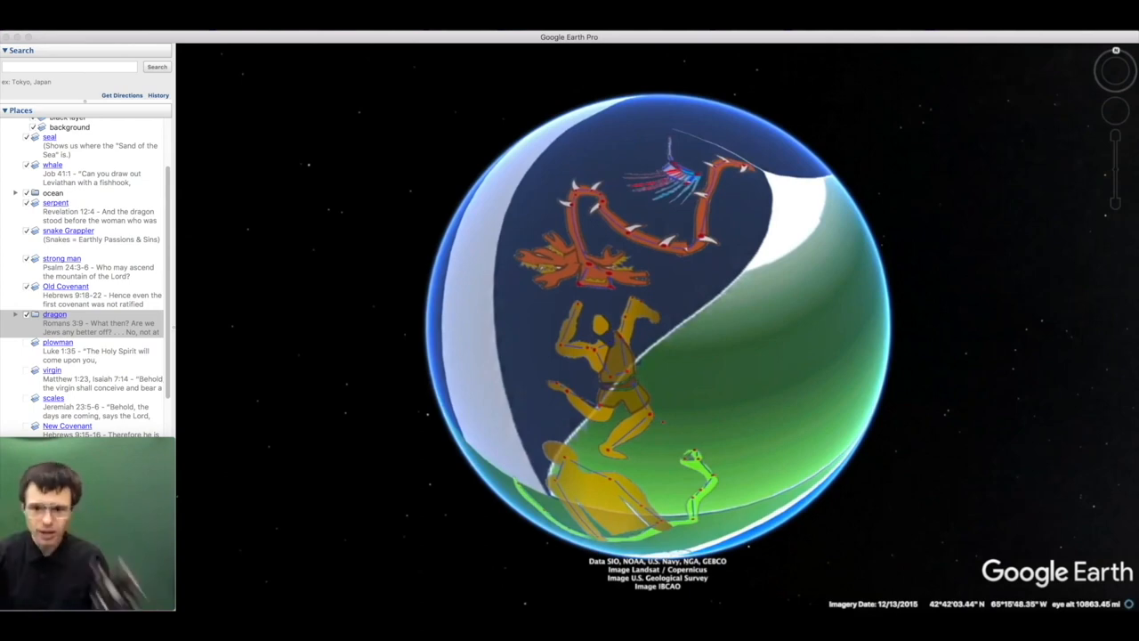
click(54, 313)
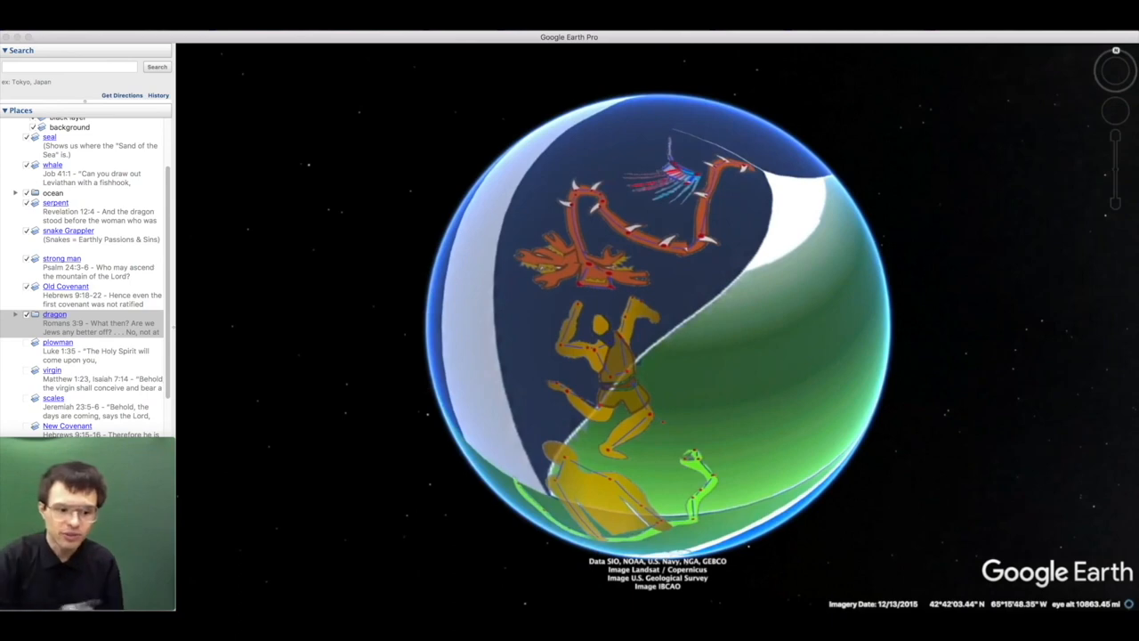
click(53, 313)
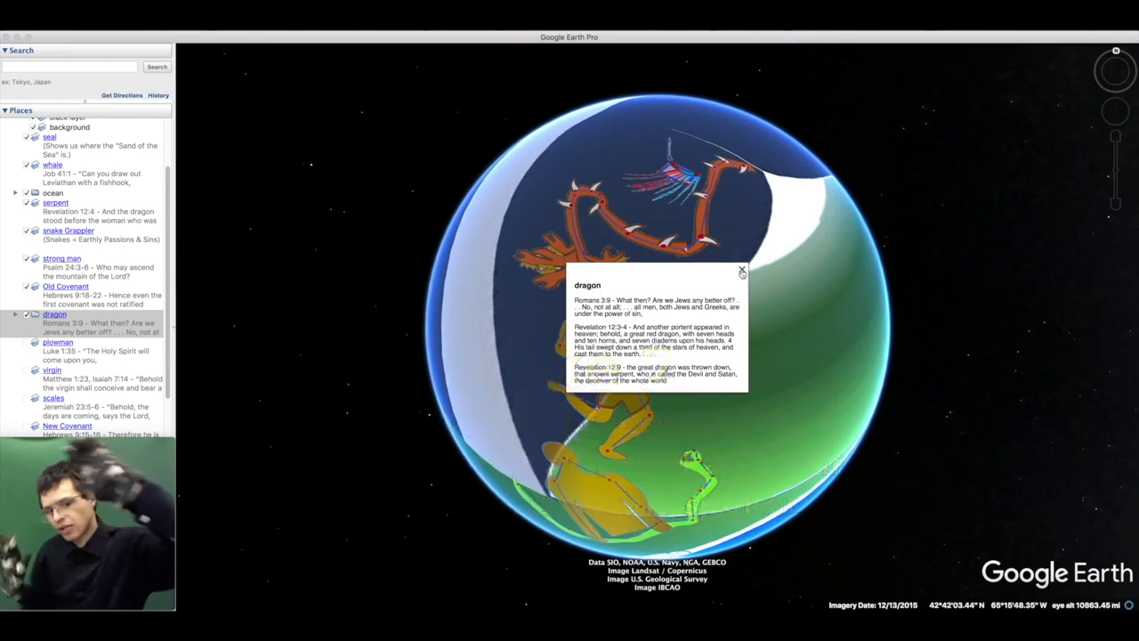
Close the dragon scripture balloon so the Glowman figure with its Luke 1 caption is in view
click(742, 270)
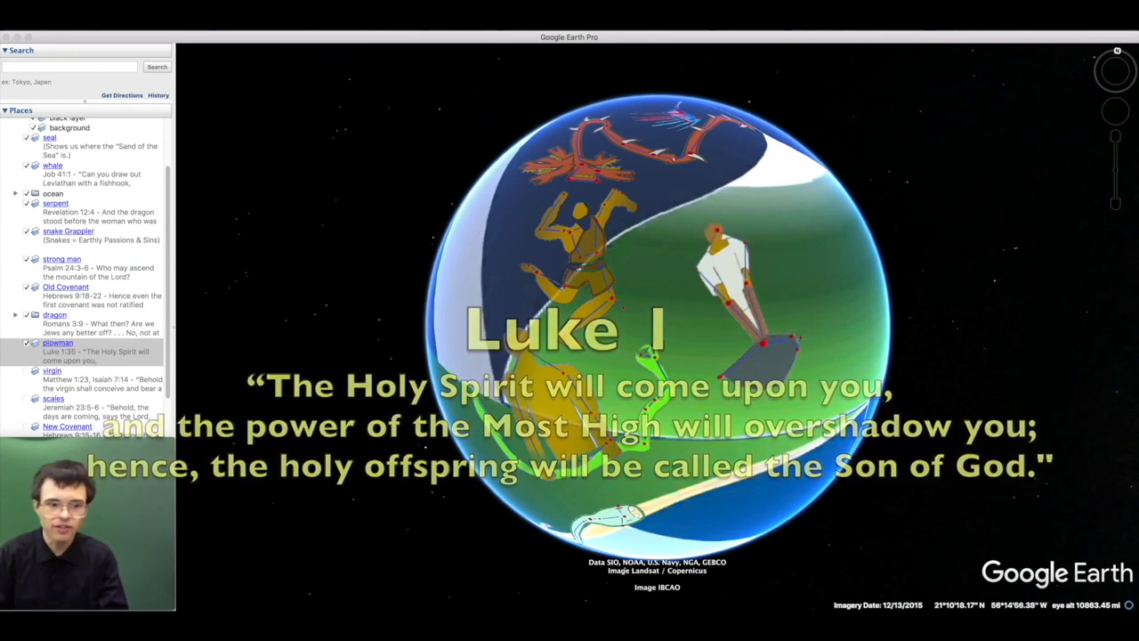
Fly to the virgin constellation placemark, bringing the Virgo figure into view beside the Glowman
click(27, 370)
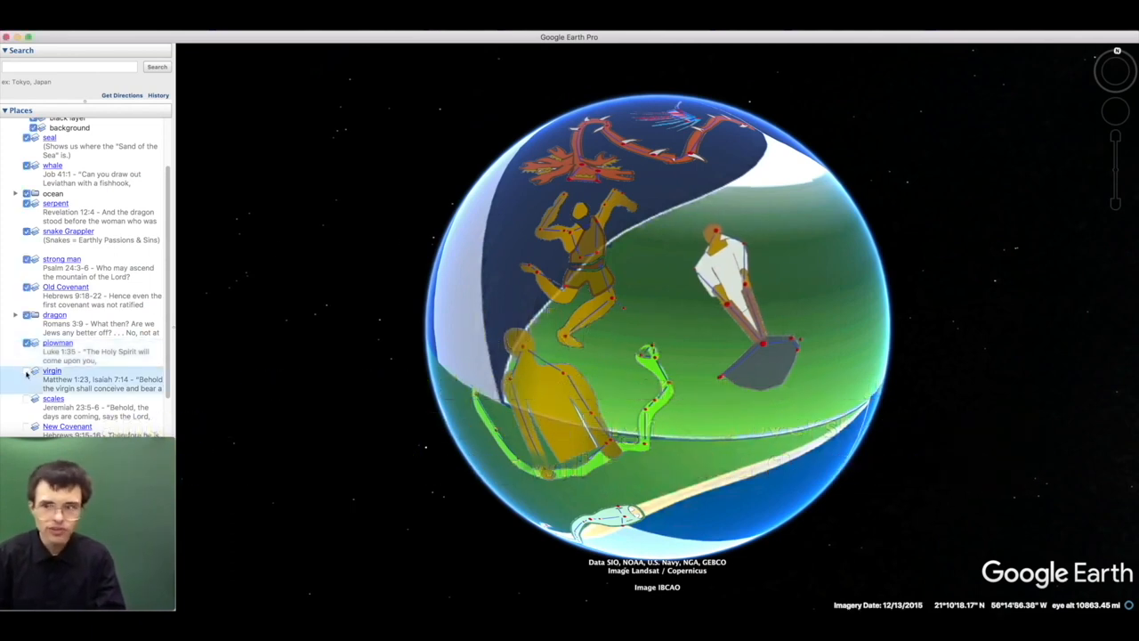
click(28, 370)
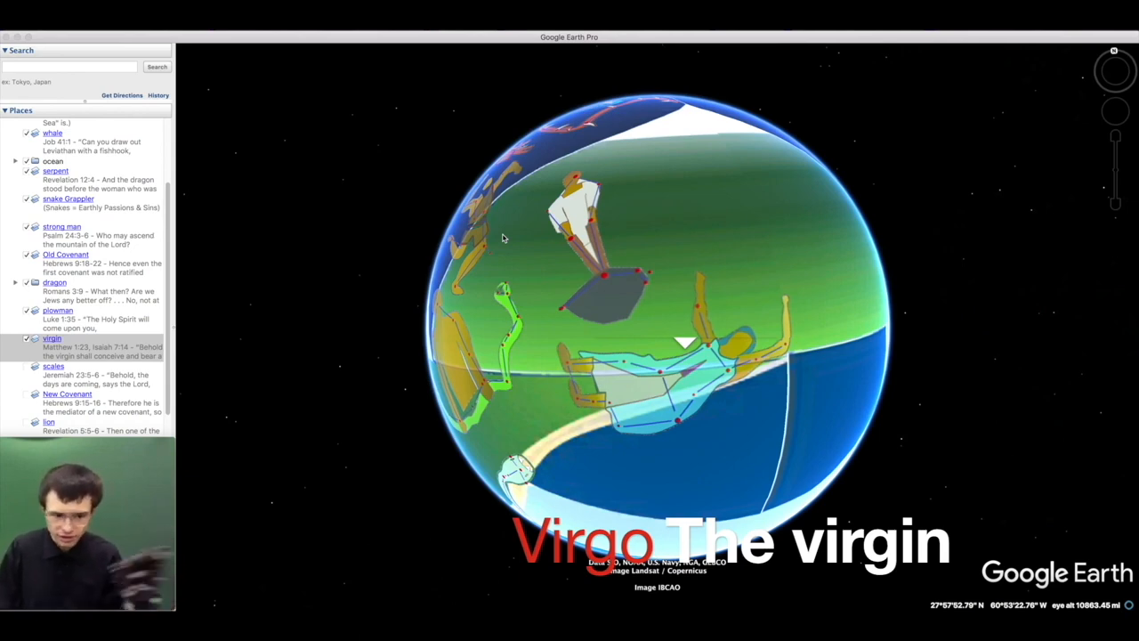
mouse_move(834, 169)
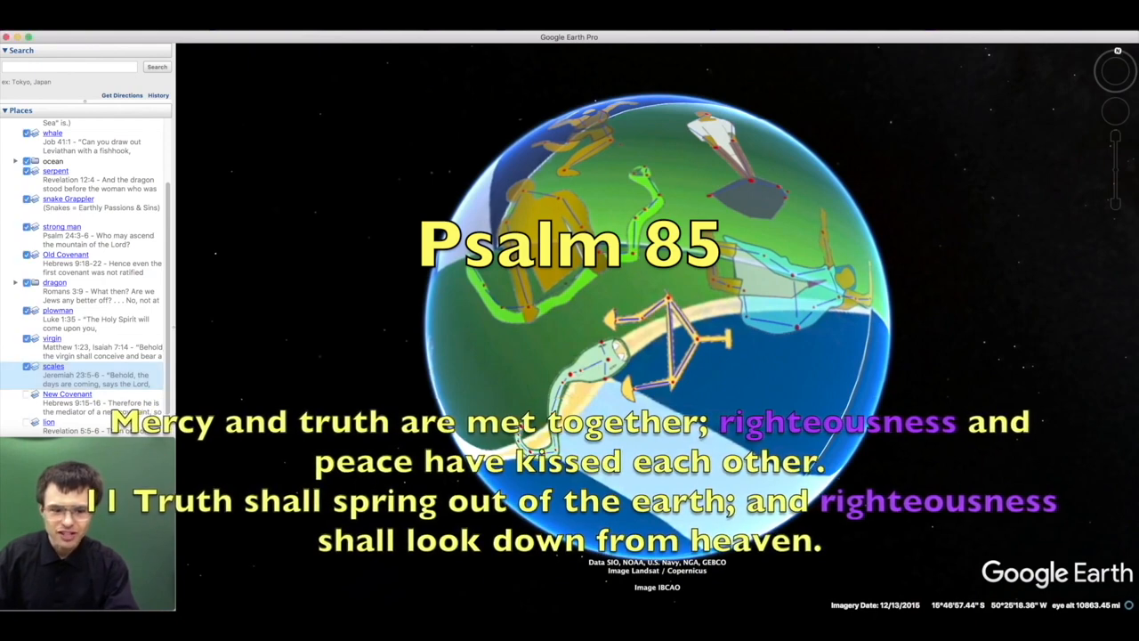
Read the serpent's scripture notes, then fly on to the lion constellation overlay
click(55, 171)
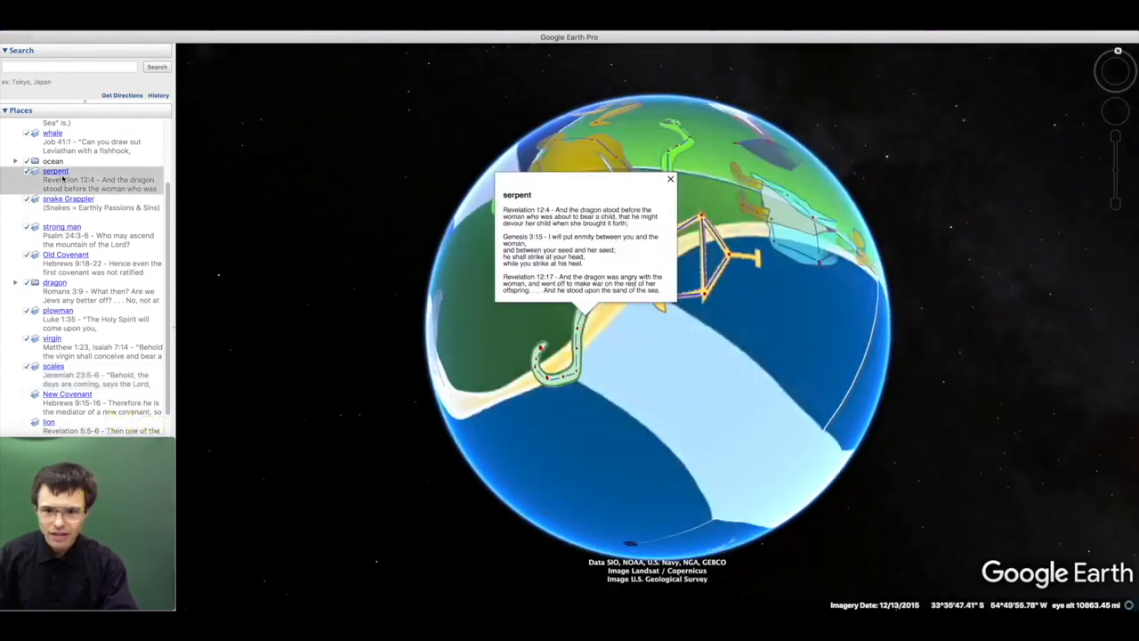
click(669, 178)
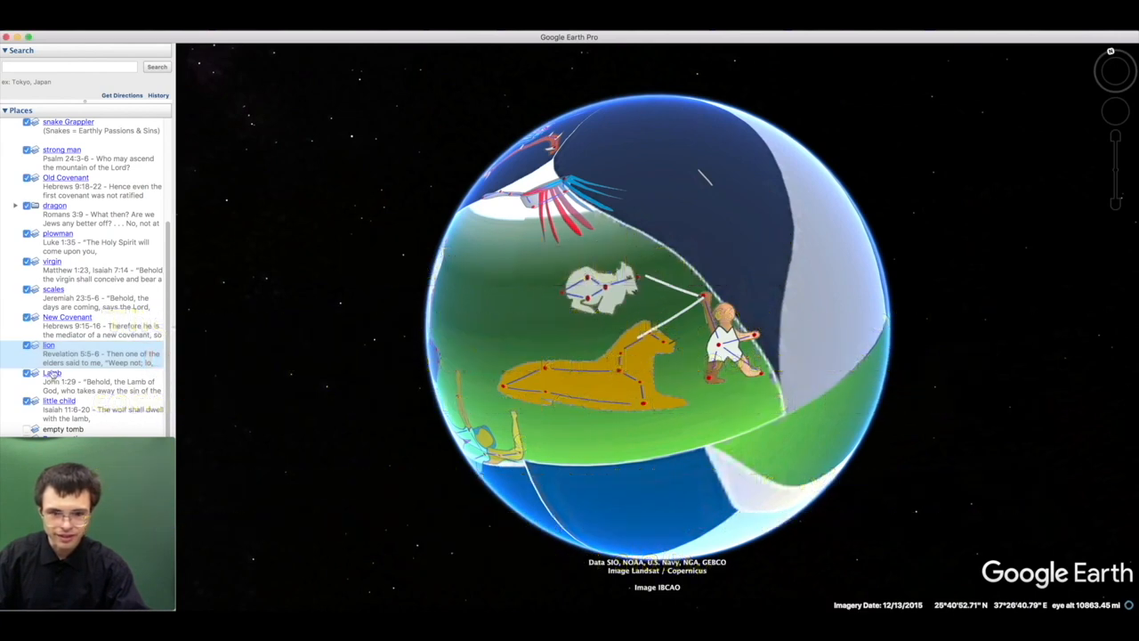
Fly to the Resurrection placemark showing the standing figure overlay
click(50, 374)
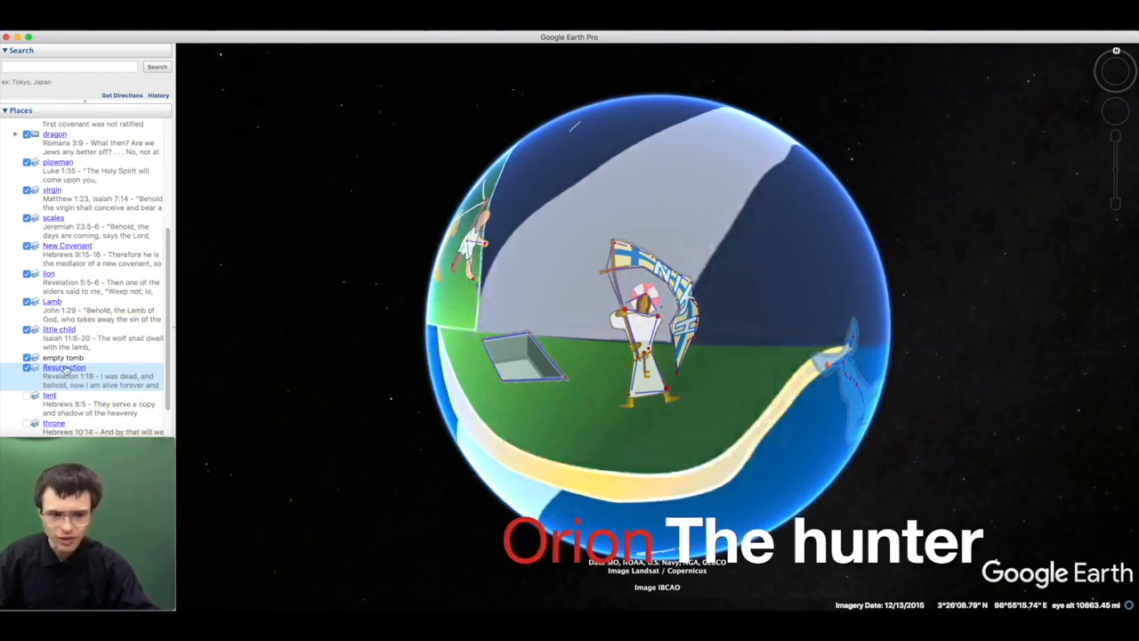
Show the Resurrection scripture note, then move down the Places list toward the river of living water
click(64, 367)
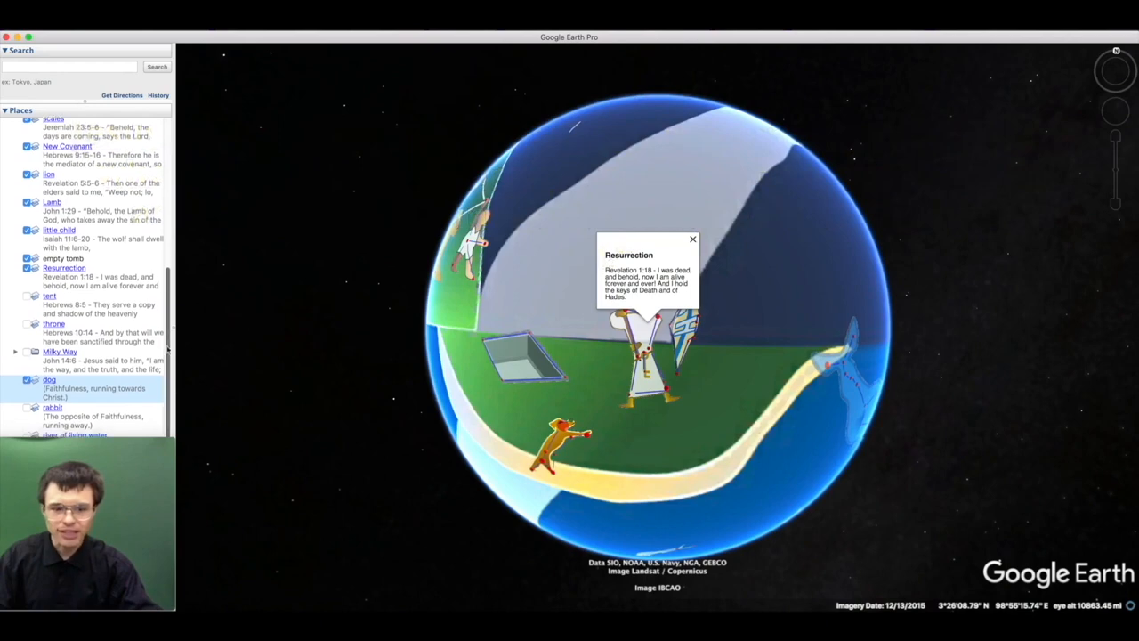
scroll(down, 3)
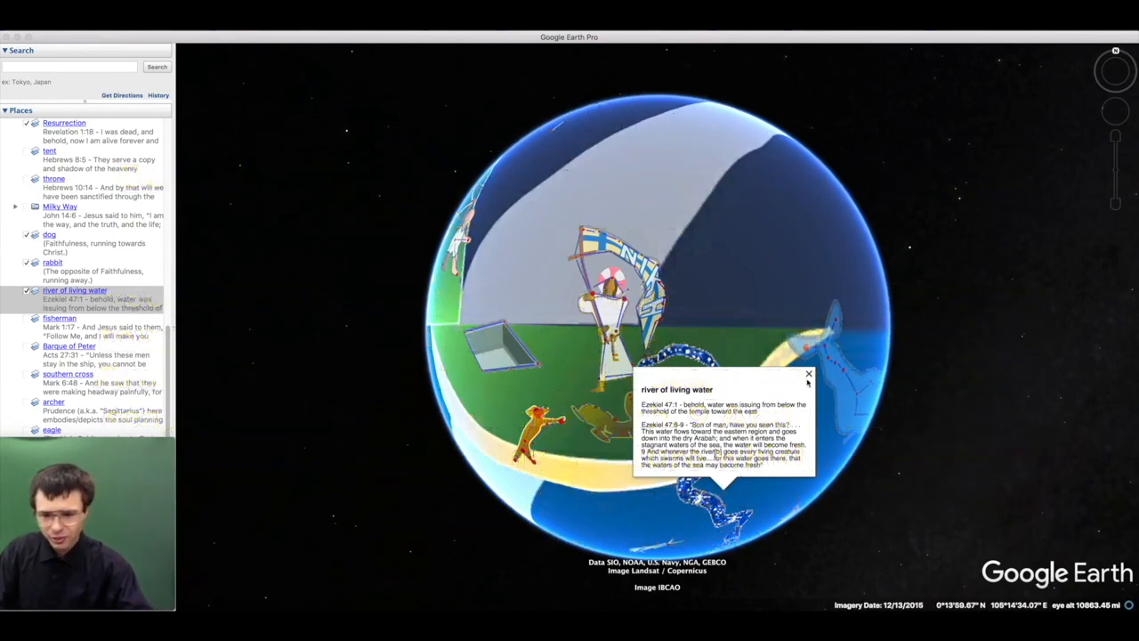
Fly to the fisherman overlay and show its Mark 1:17 scripture note
click(808, 374)
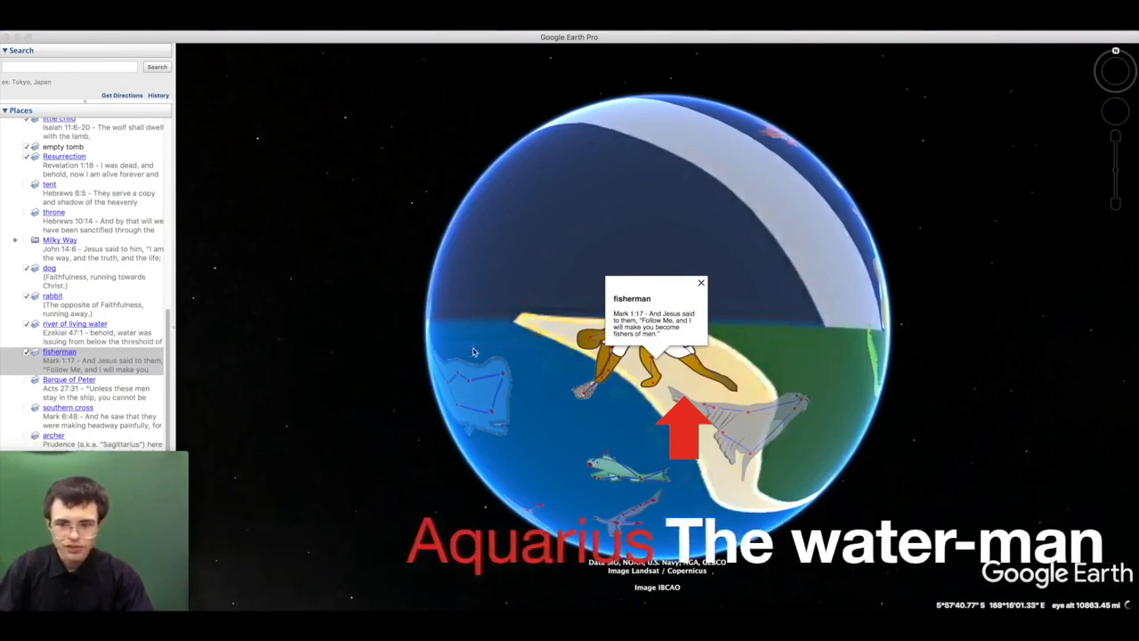
Fly to the Banque of Peter boat, read its Acts note, then fly to the tent overlay
click(701, 283)
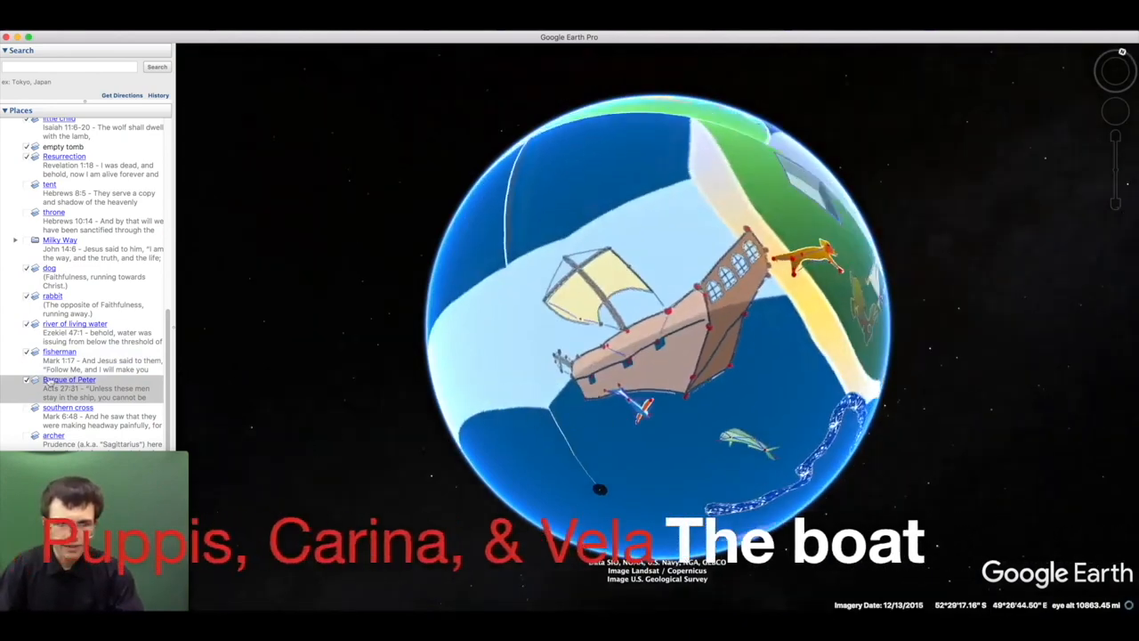
click(68, 379)
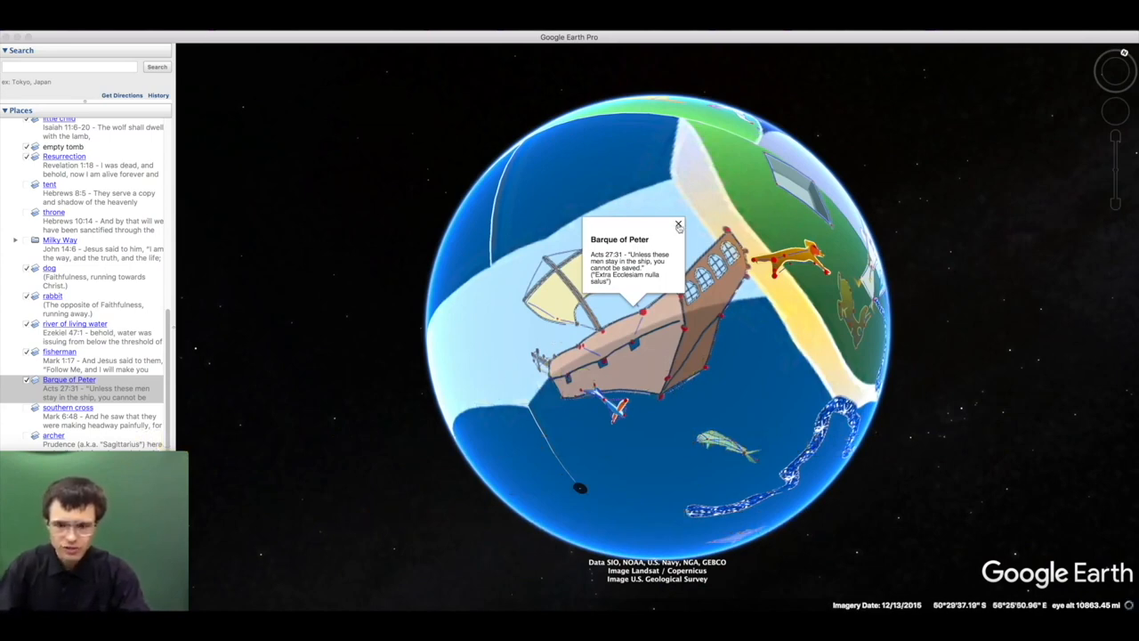
click(678, 224)
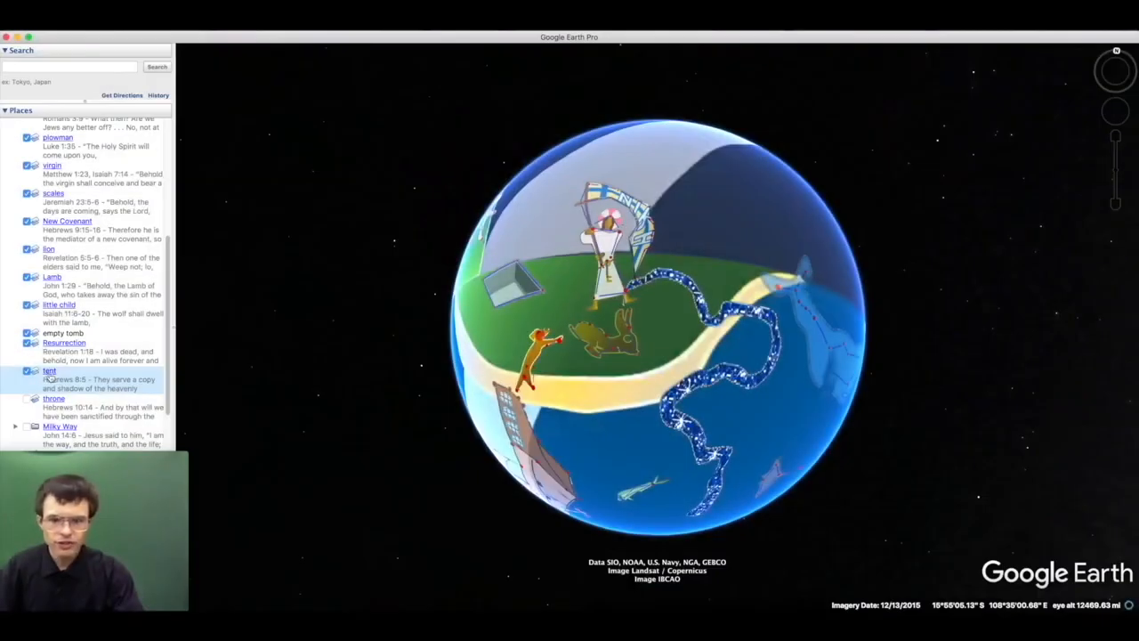
Zoom in close on the tent figure and step on toward the archer area
click(50, 372)
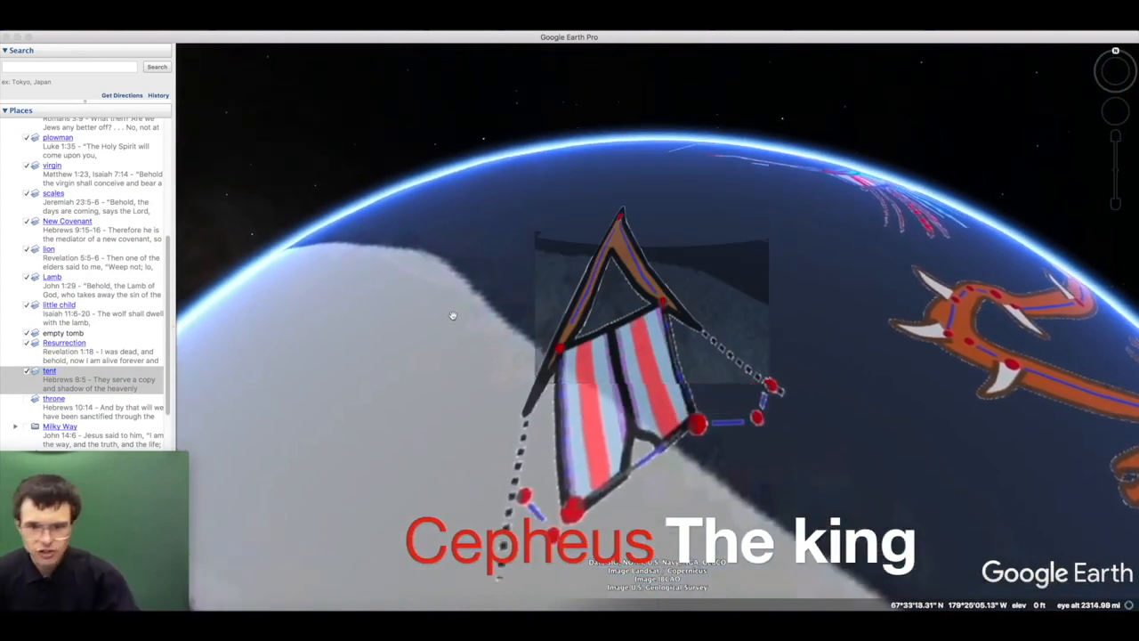
mouse_move(512, 299)
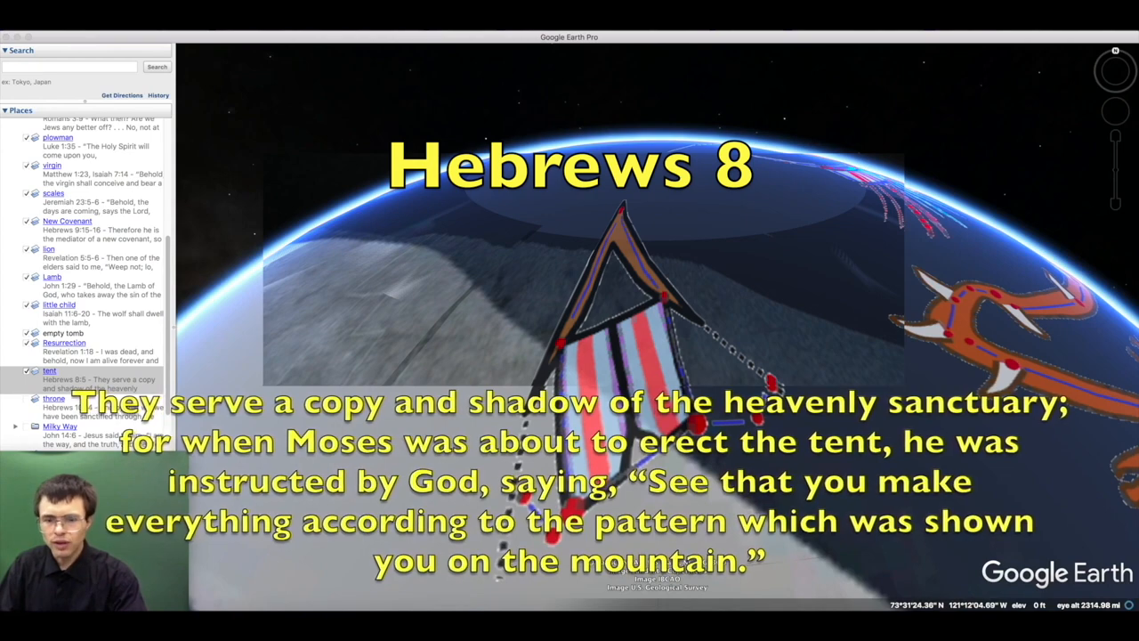
click(50, 370)
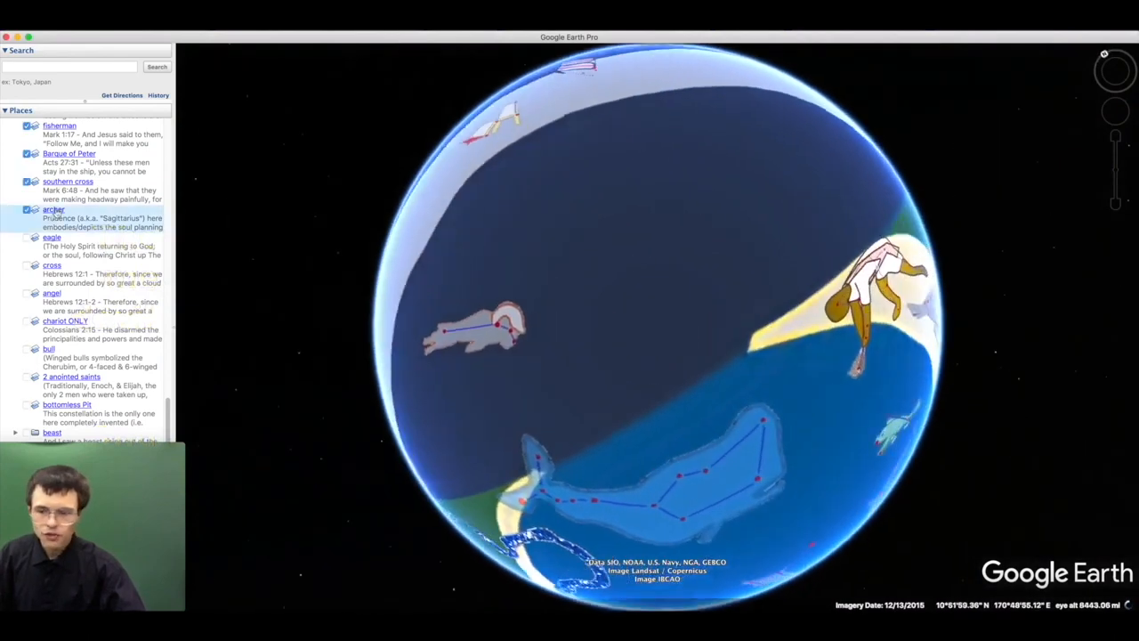
Fly to the archer (Sagittarius) overlay and move in closer on the white sky band
click(53, 210)
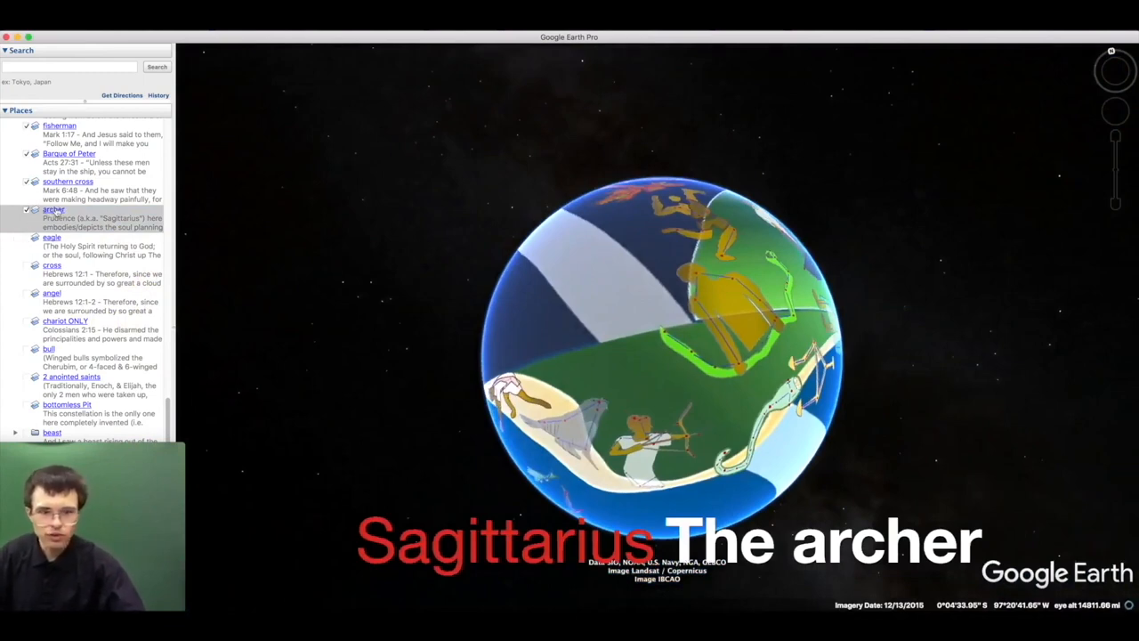
click(53, 210)
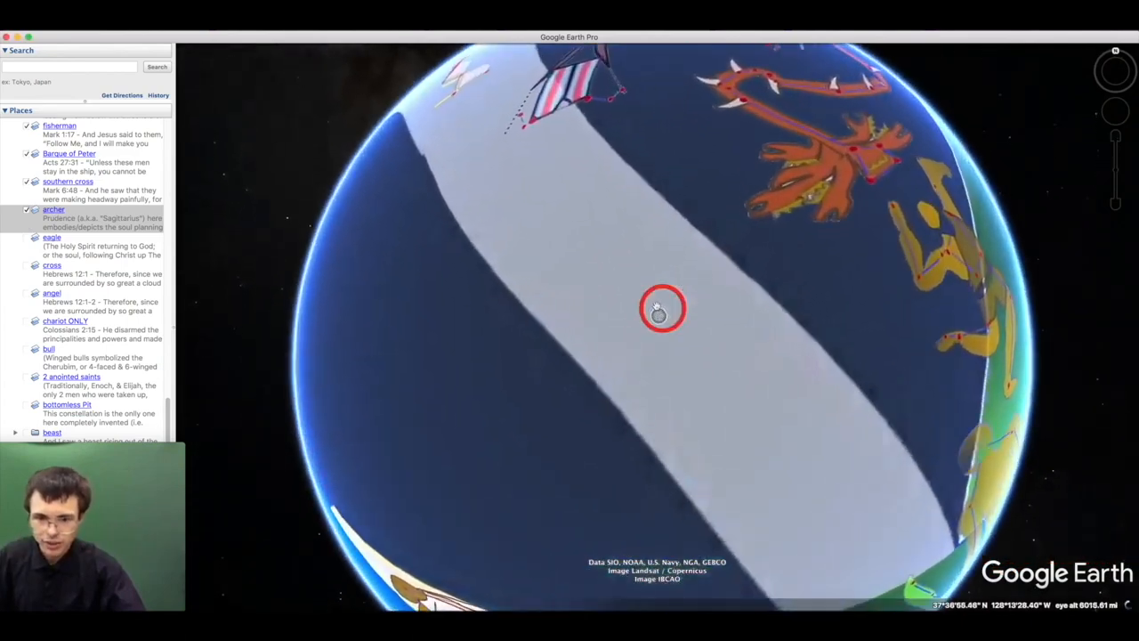
Zoom back out, rotate across the band, and fly back to the archer overlay
scroll(down, 3)
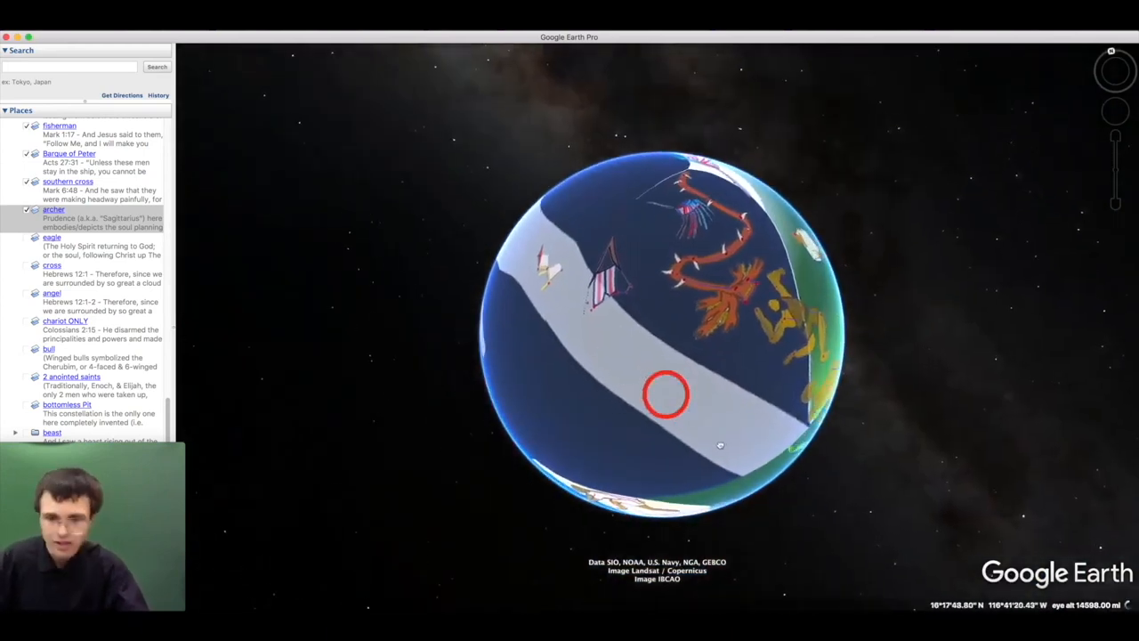
drag(667, 395, 655, 311)
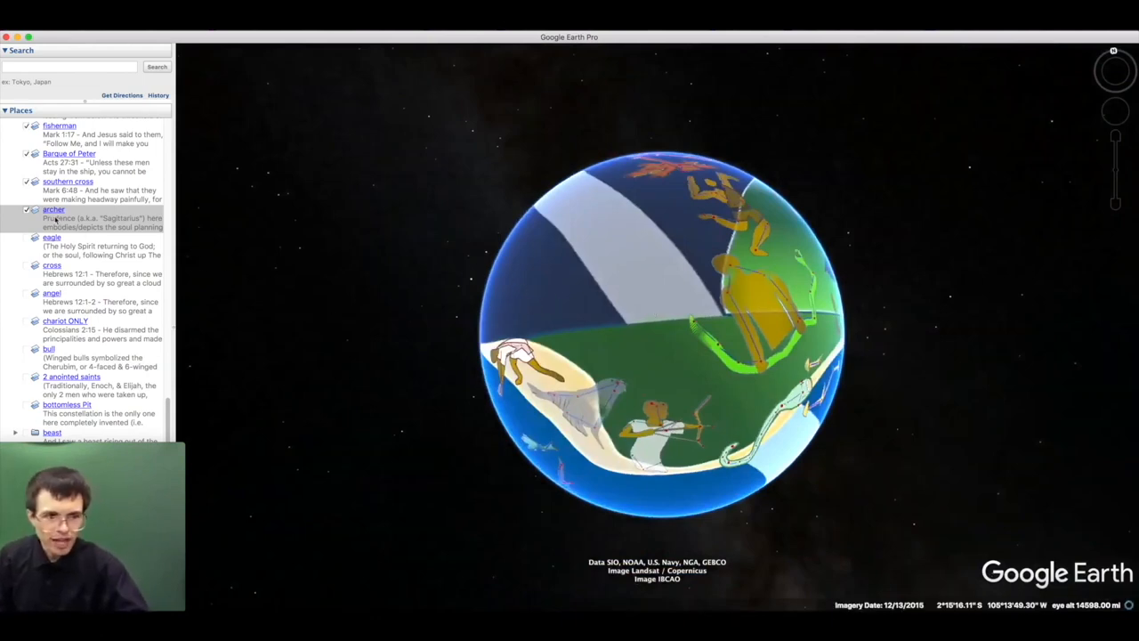
click(54, 210)
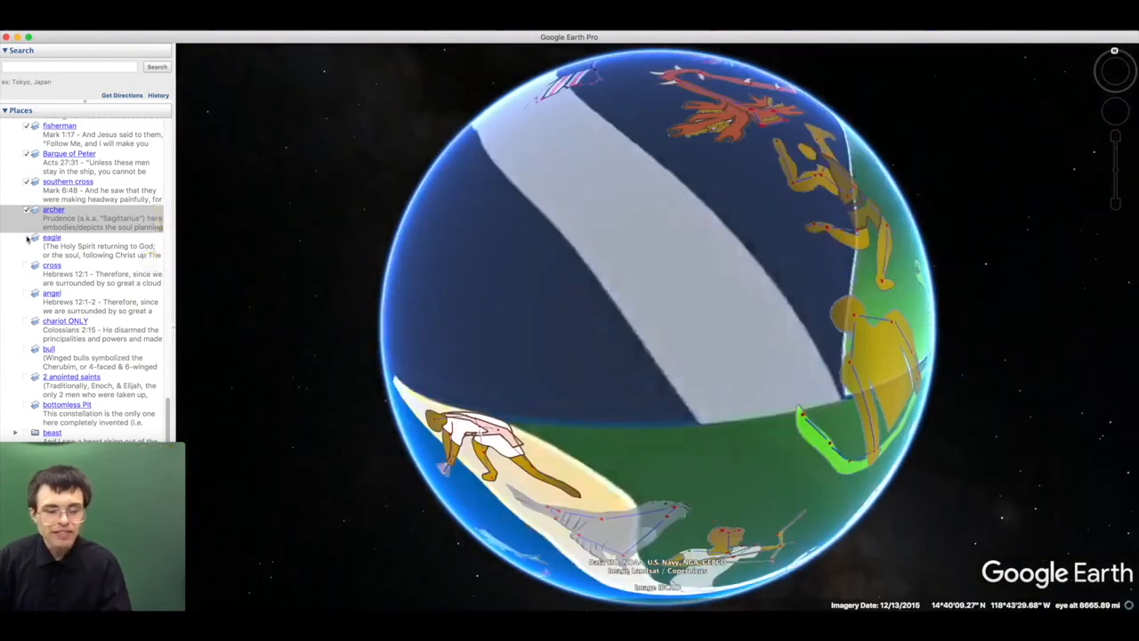
Fly to the eagle placemark showing the white bird figure on the sky band
click(28, 238)
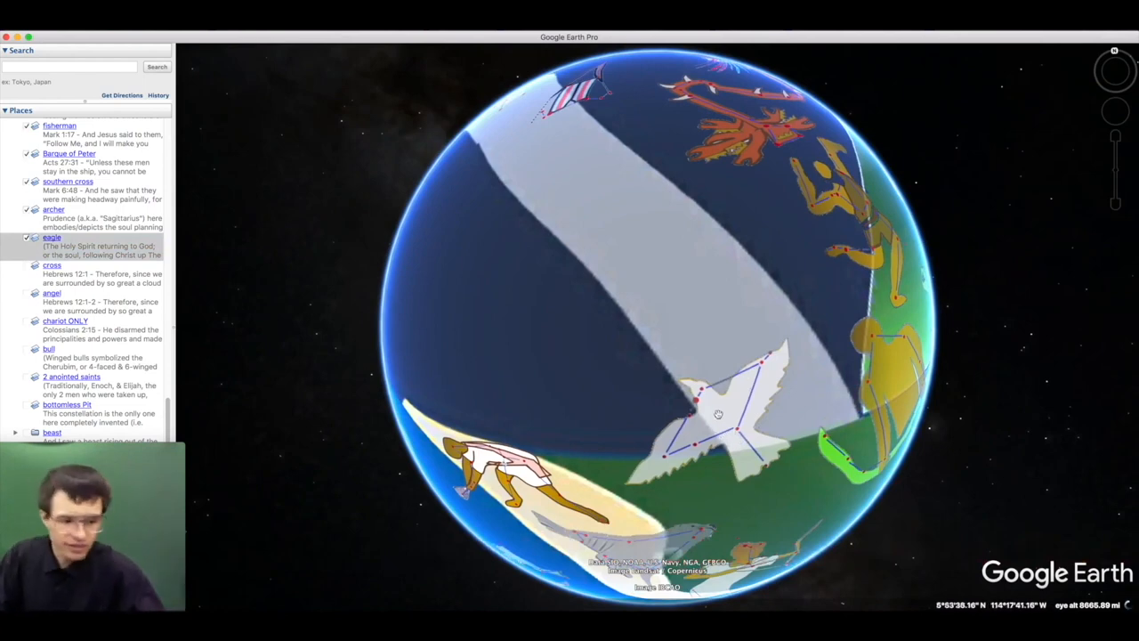
mouse_move(281, 299)
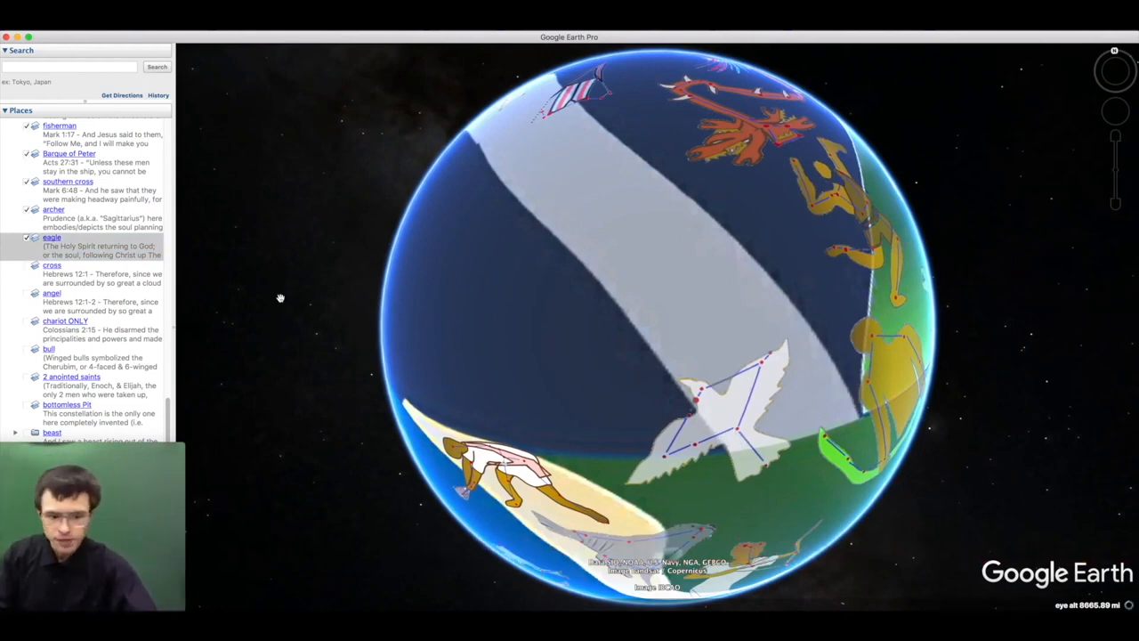
mouse_move(302, 274)
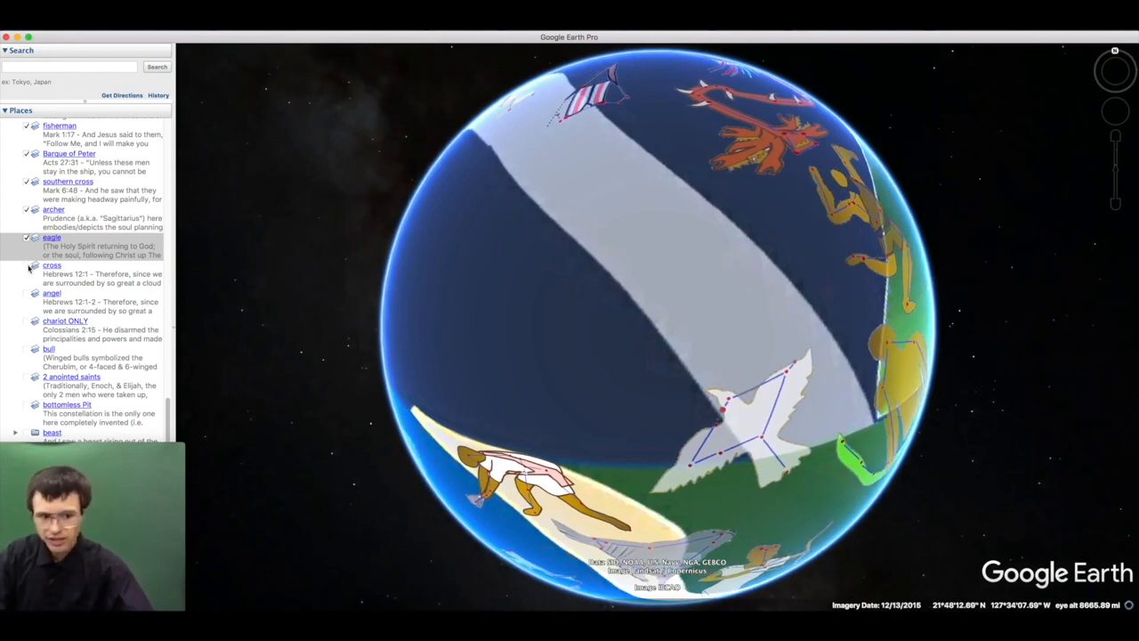
Fly to the cross (Cygnus) overlay, then rotate the globe toward the Ursa Major bear figure
click(52, 264)
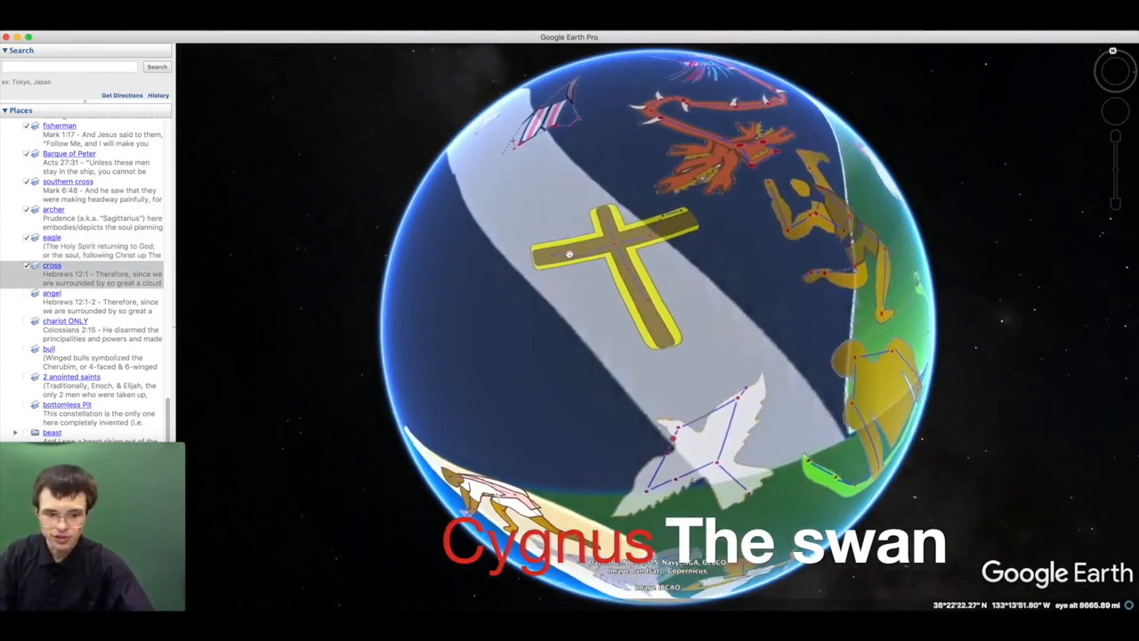
drag(569, 258, 551, 258)
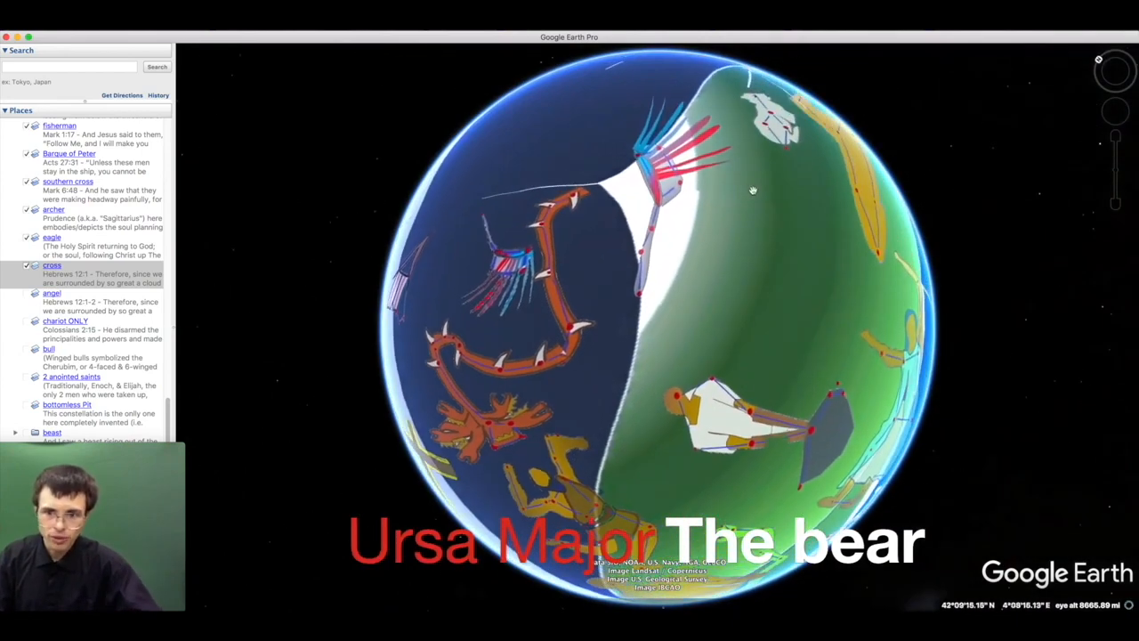
drag(751, 188, 449, 283)
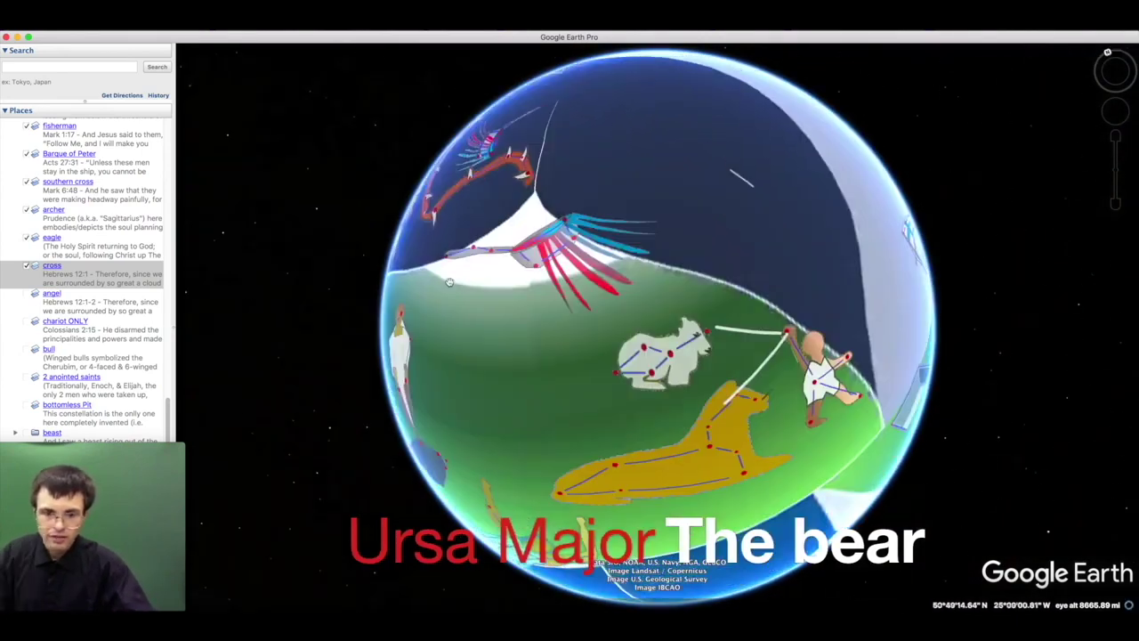
Show the New Covenant caption, then fly to the Milky Way cross overlay
click(68, 278)
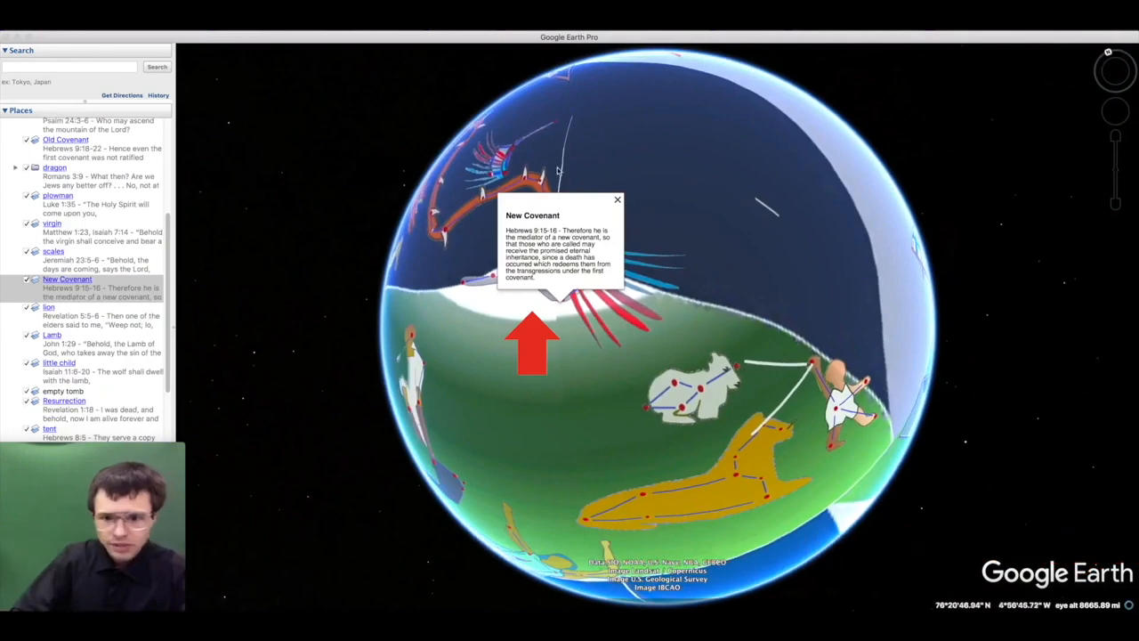
click(616, 200)
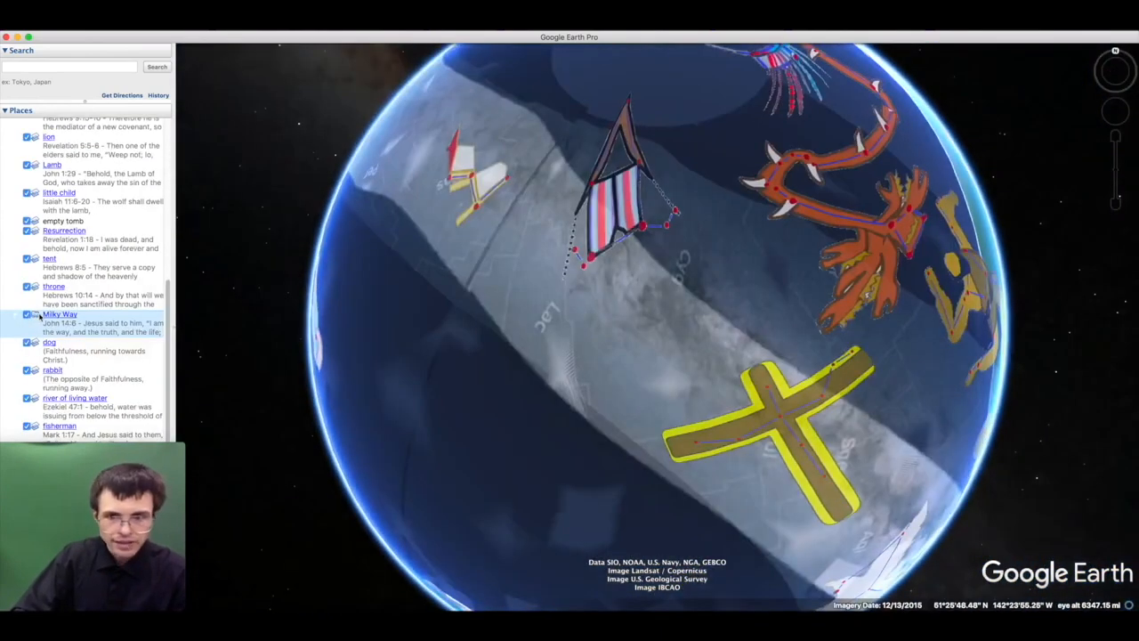
Scroll the Places panel down to the Milky Way folder's placemarks
scroll(down, 3)
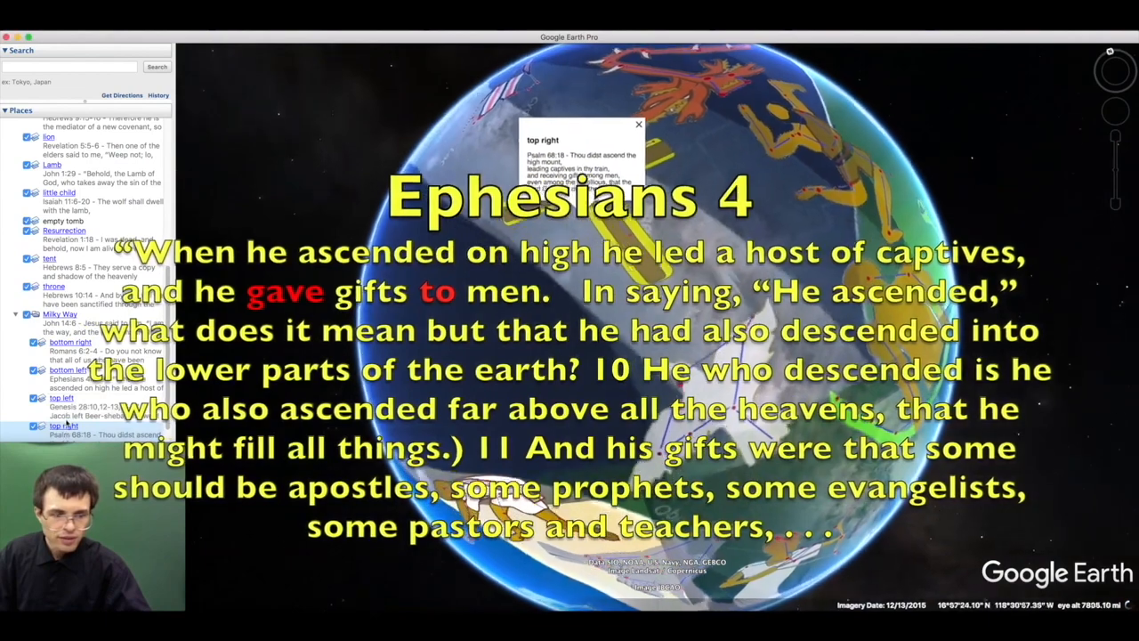
Dismiss the top right caption and show the Genesis 28 Jacob's ladder placemark
click(637, 124)
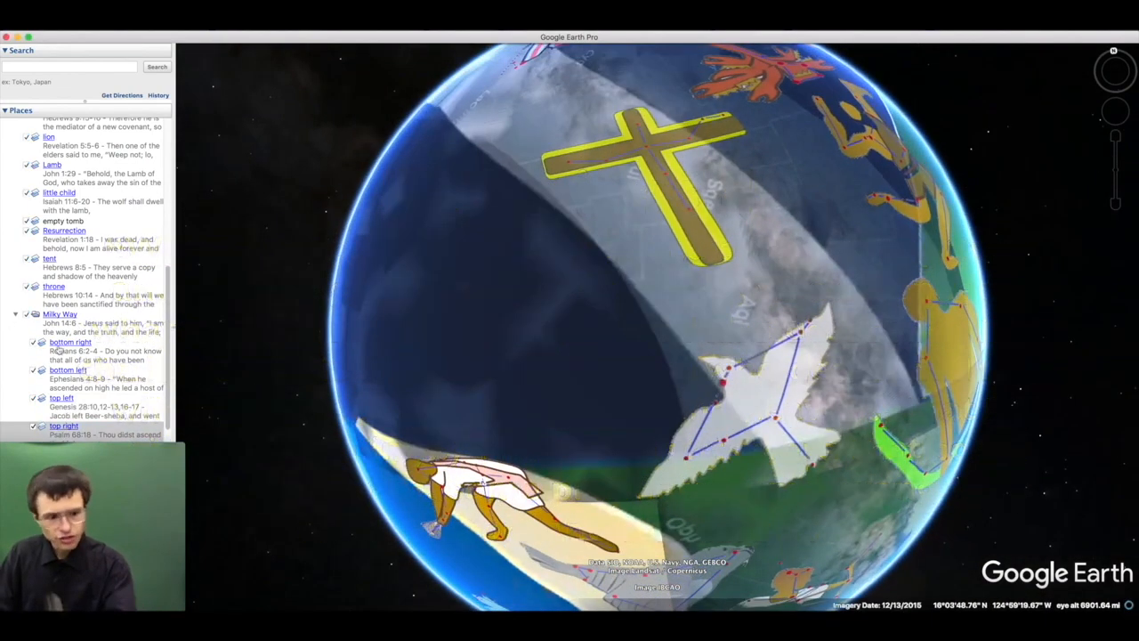
click(71, 342)
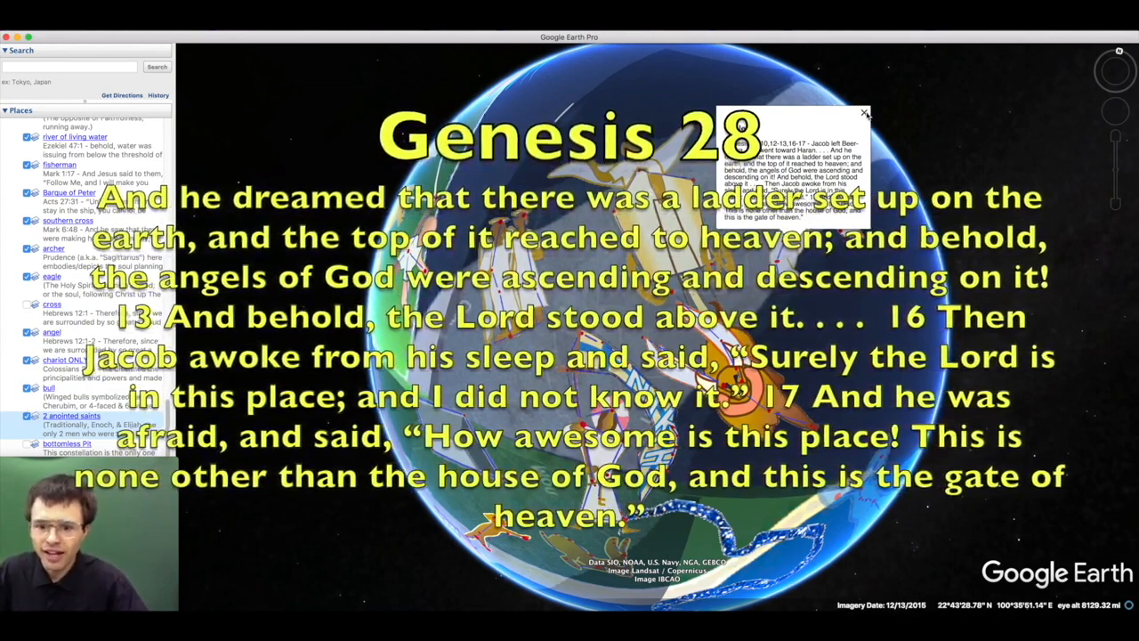
Fly to the chariot ONLY placemark with its Colossians 2:15 caption
click(66, 320)
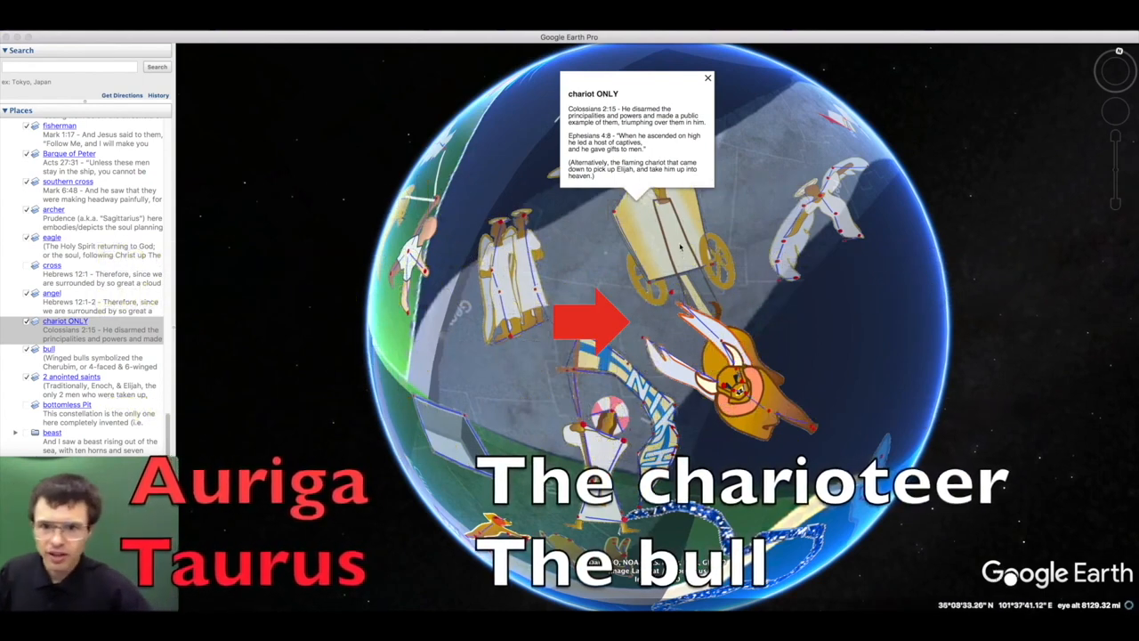
Dismiss the chariot note, leaving the Gemini twins overlay in view
click(708, 79)
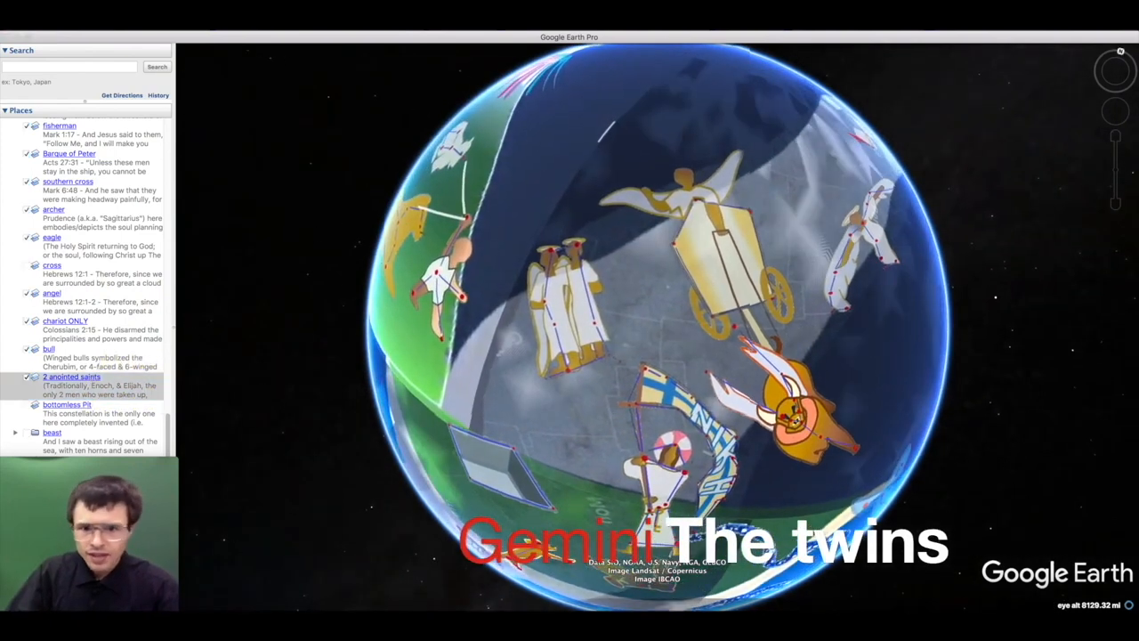
mouse_move(342, 150)
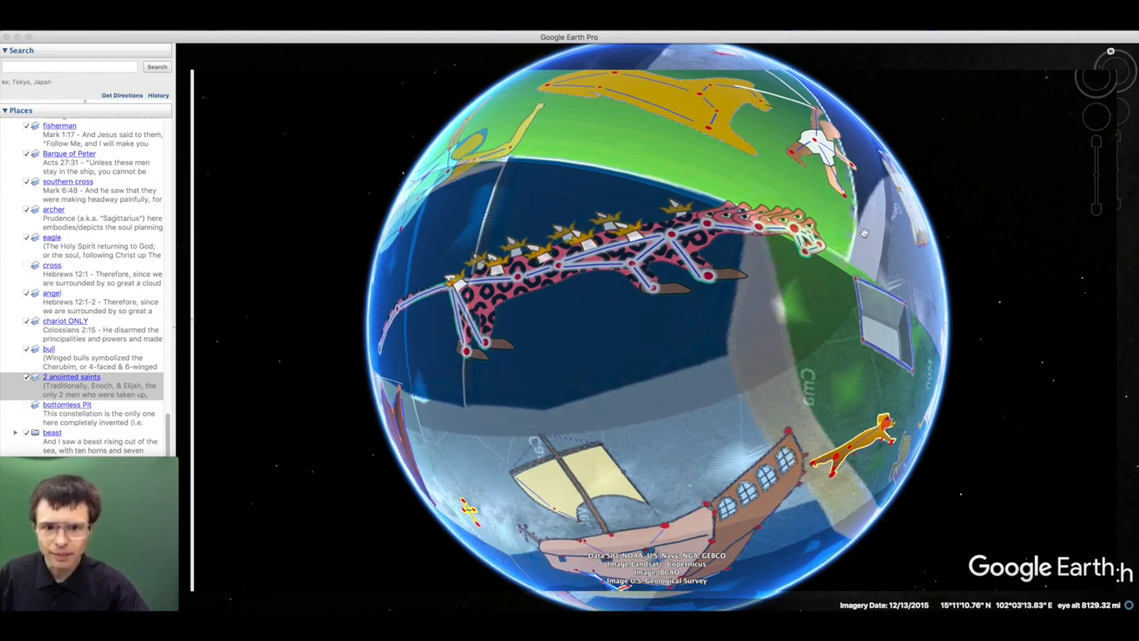
mouse_move(562, 235)
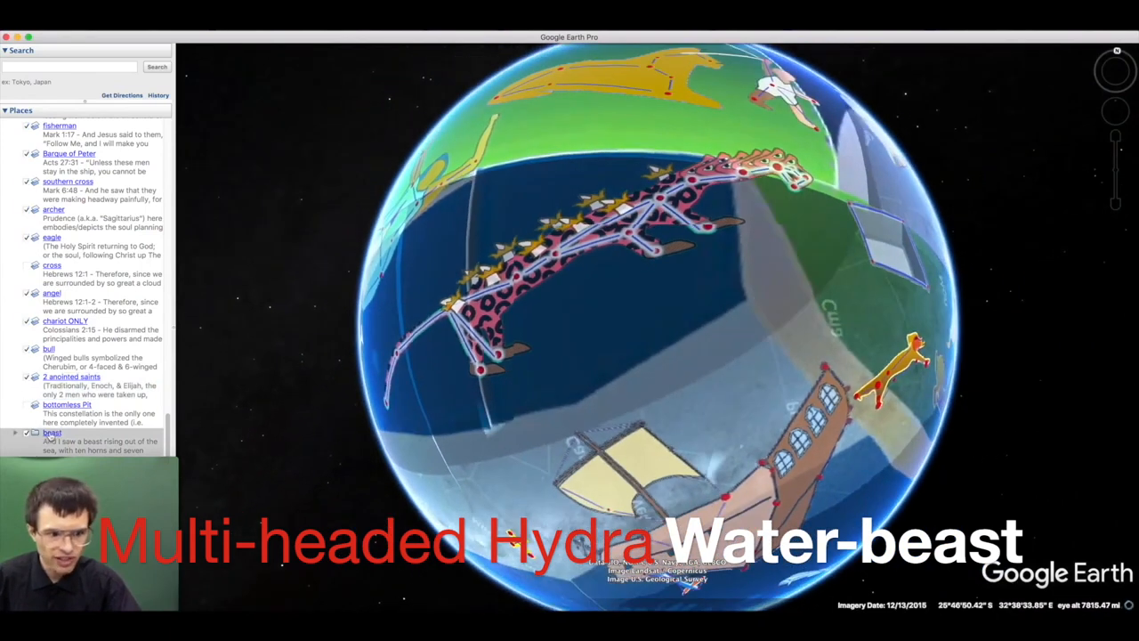
mouse_move(441, 352)
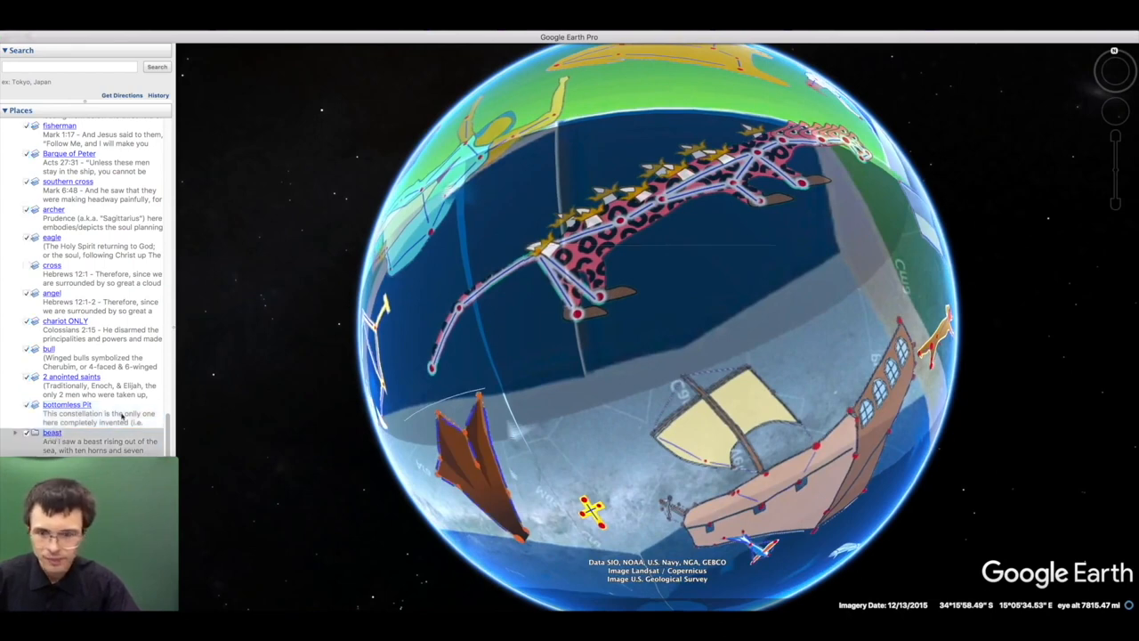
mouse_move(517, 333)
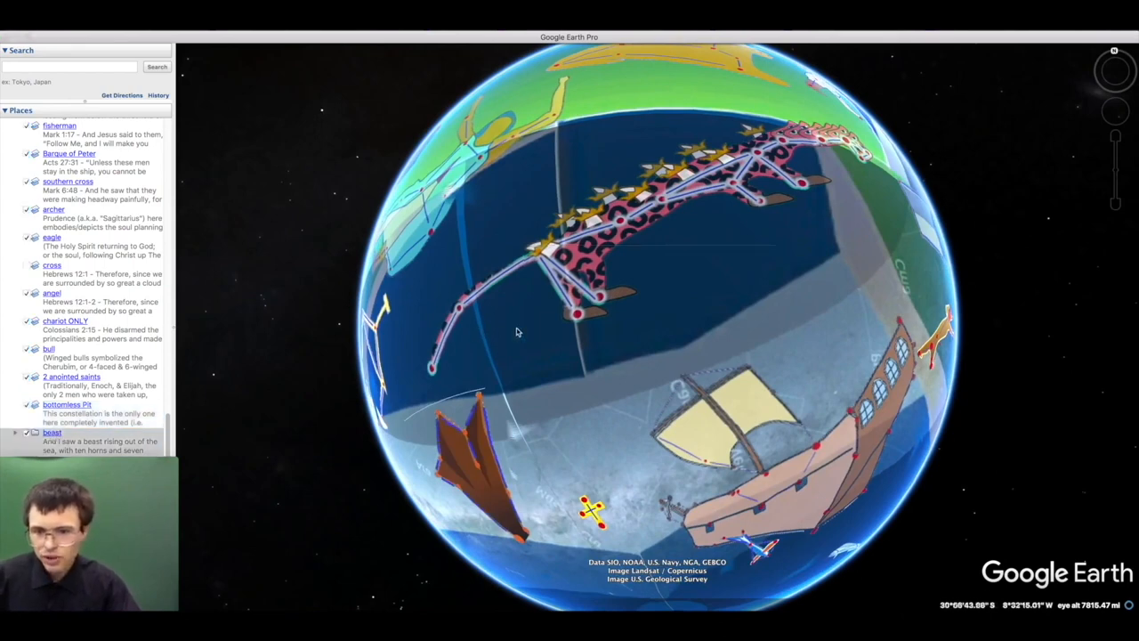